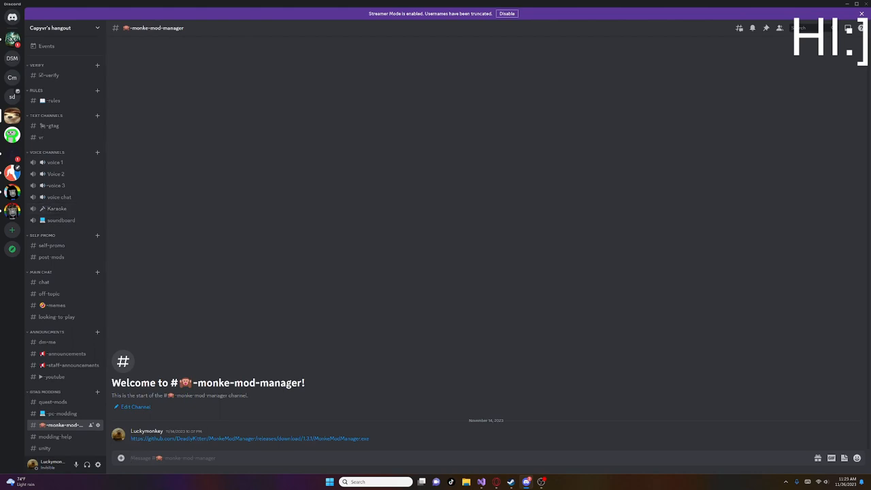
{"action": "mouse_move", "coordinate": [249, 439]}
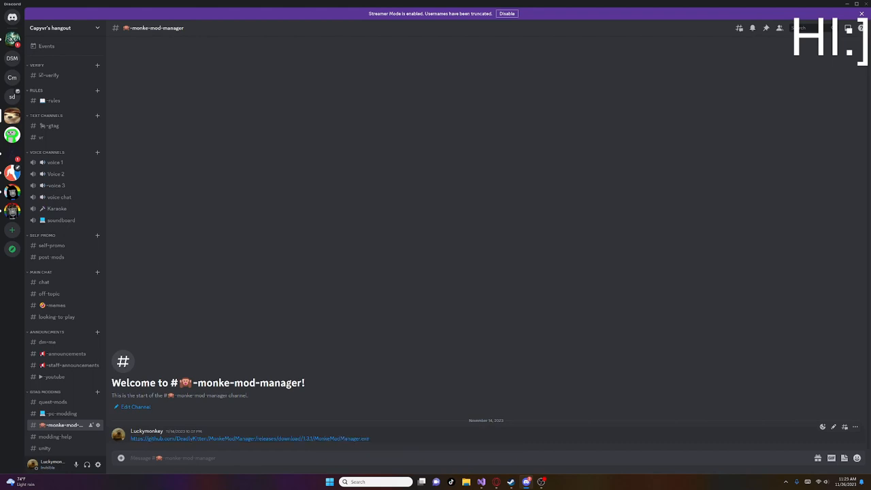
- Follow the MonkeModManager.exe GitHub link posted in #monke-mod-manager to download it
{"action": "left_click", "coordinate": [250, 438]}
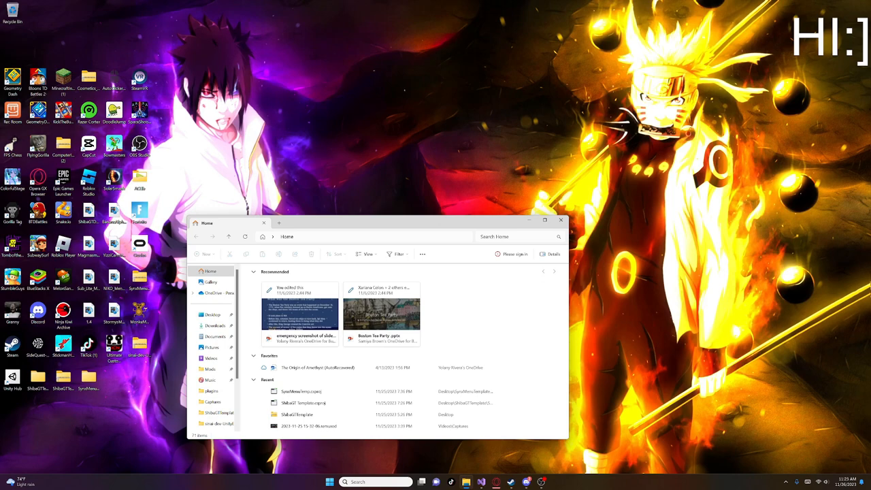
- Run the downloaded MonkeModManager from File Explorer's Downloads folder
{"action": "left_click", "coordinate": [216, 325]}
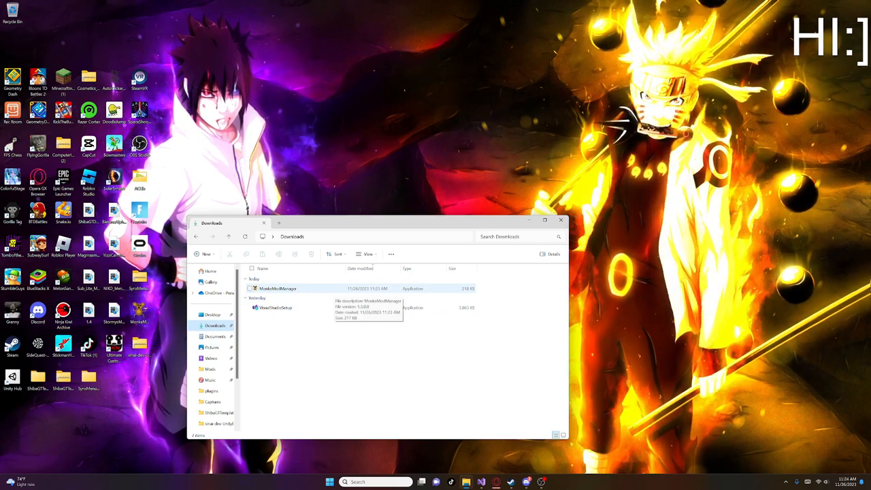
{"action": "left_click", "coordinate": [277, 288]}
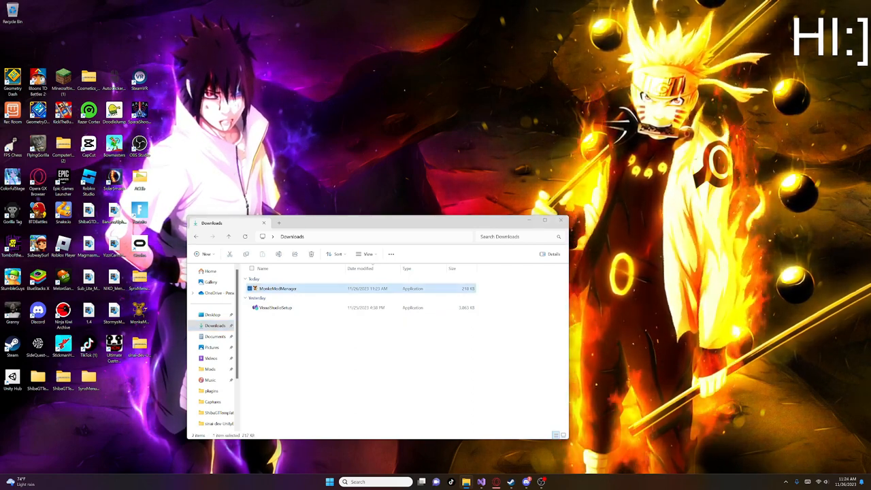
{"action": "double_click", "coordinate": [278, 288]}
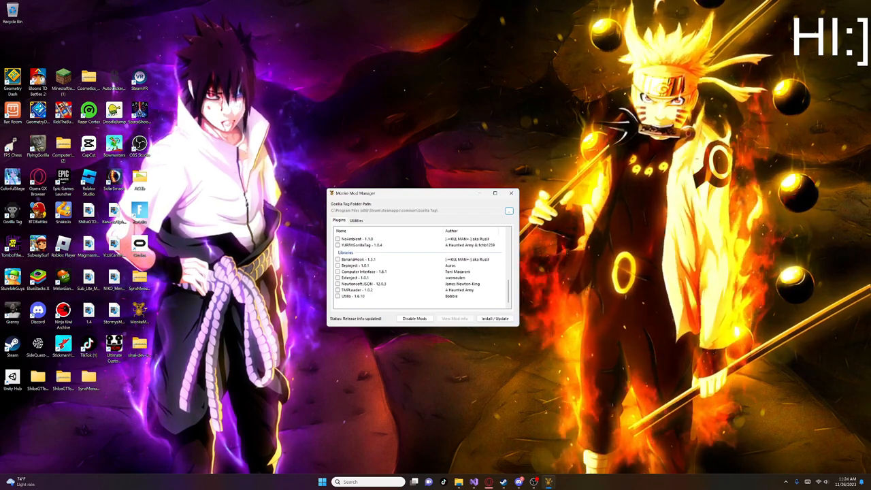
- Tick Utilla, TMPLoader, Newtonsoft.JSON and Bepinject, then run Install / Update
{"action": "left_click", "coordinate": [338, 296]}
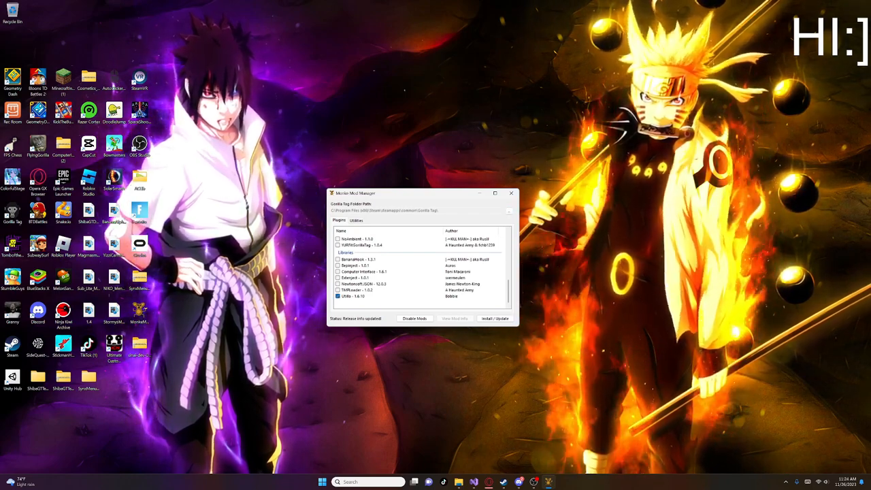
{"action": "left_click", "coordinate": [337, 290]}
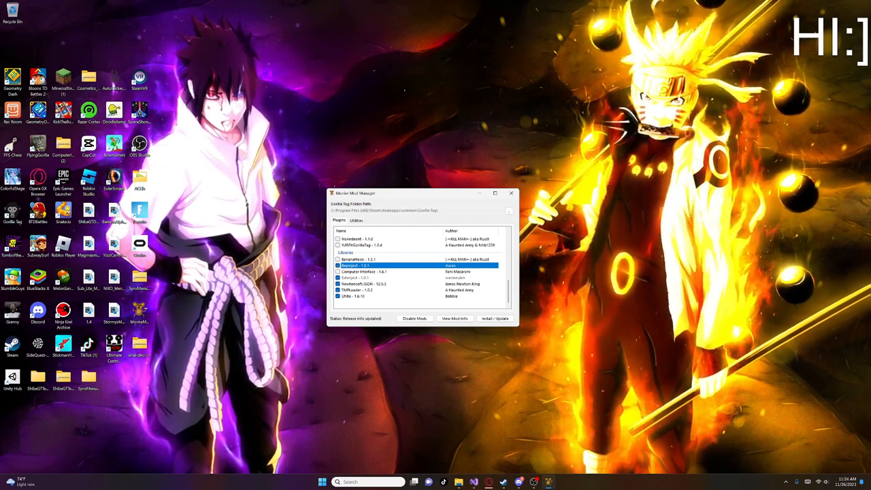
{"action": "left_click", "coordinate": [381, 265]}
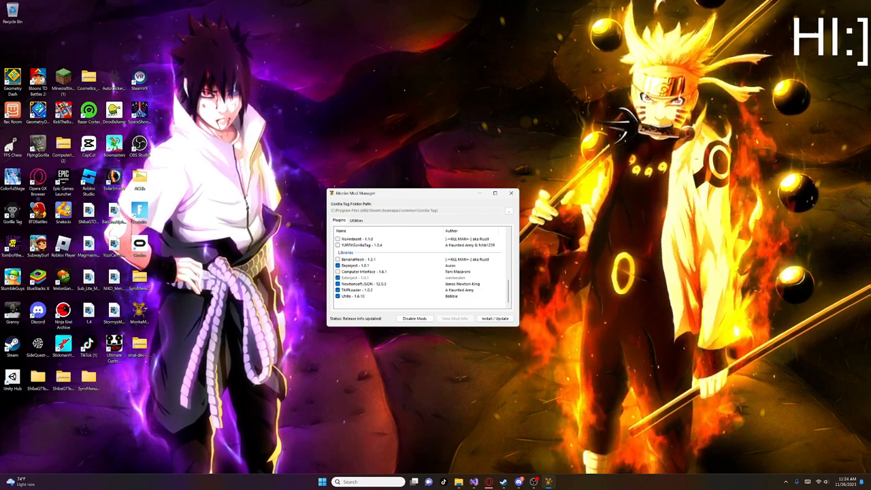
{"action": "left_click", "coordinate": [495, 319]}
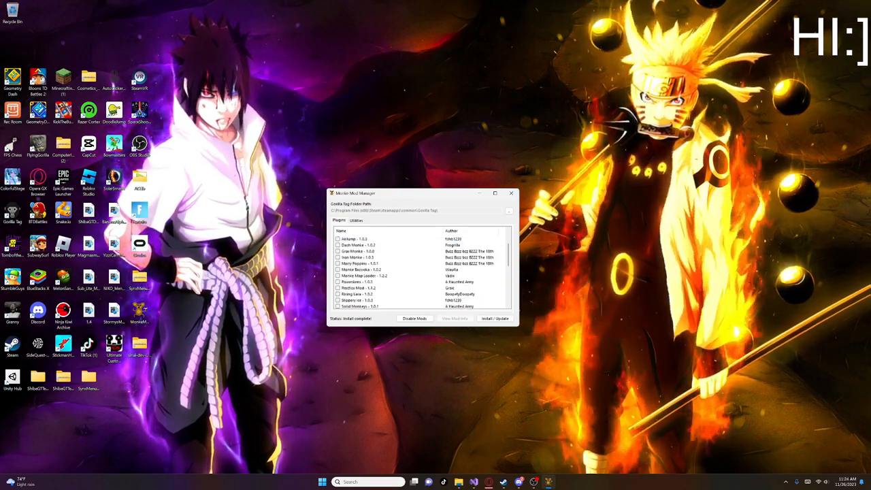
{"action": "scroll", "scroll_direction": "down", "scroll_amount": 3}
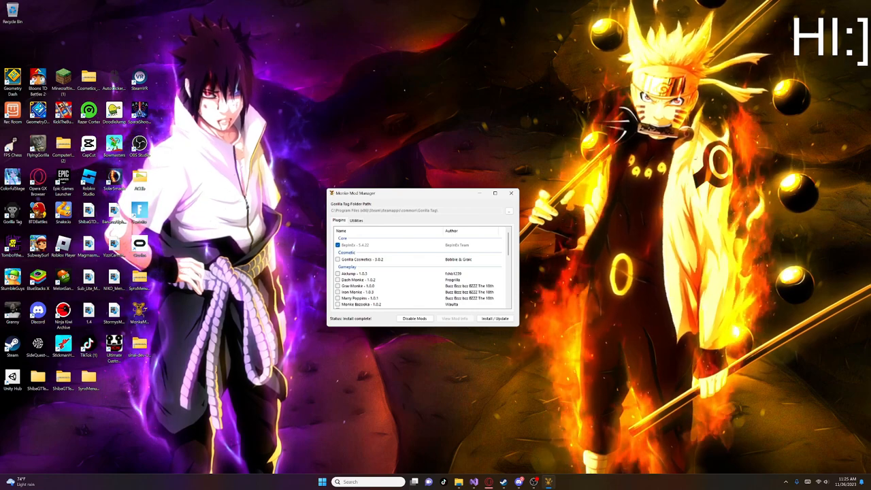
{"action": "left_click", "coordinate": [356, 219]}
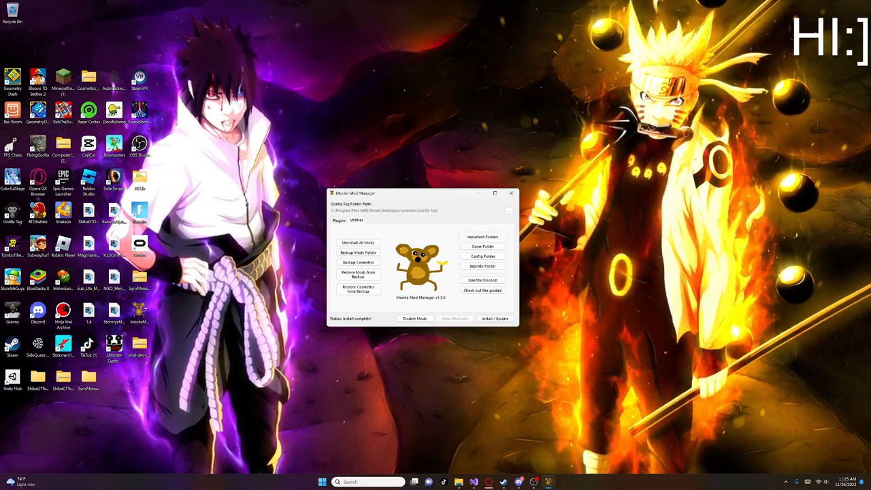
{"action": "left_click", "coordinate": [339, 221]}
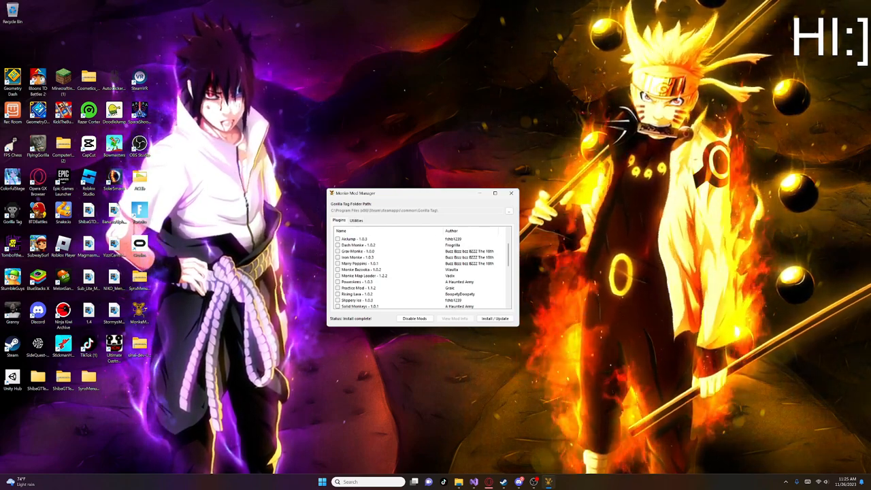
{"action": "scroll", "scroll_direction": "down", "scroll_amount": 3}
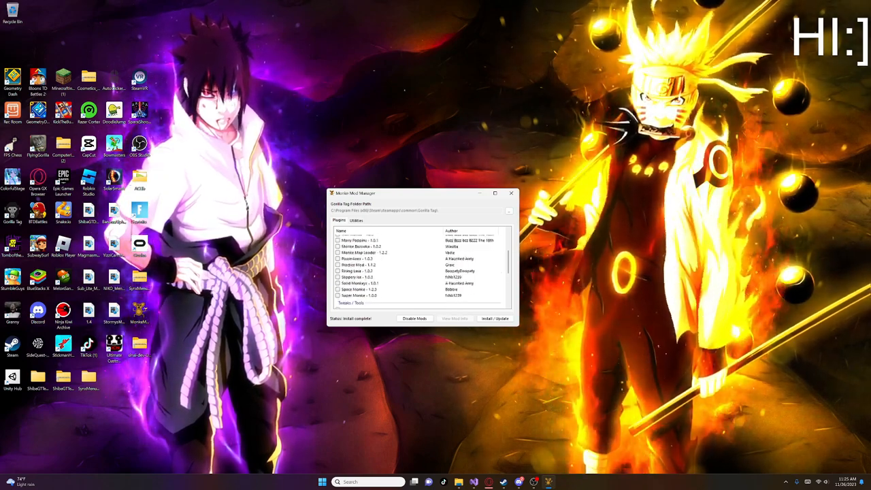
{"action": "scroll", "scroll_direction": "down", "scroll_amount": 3}
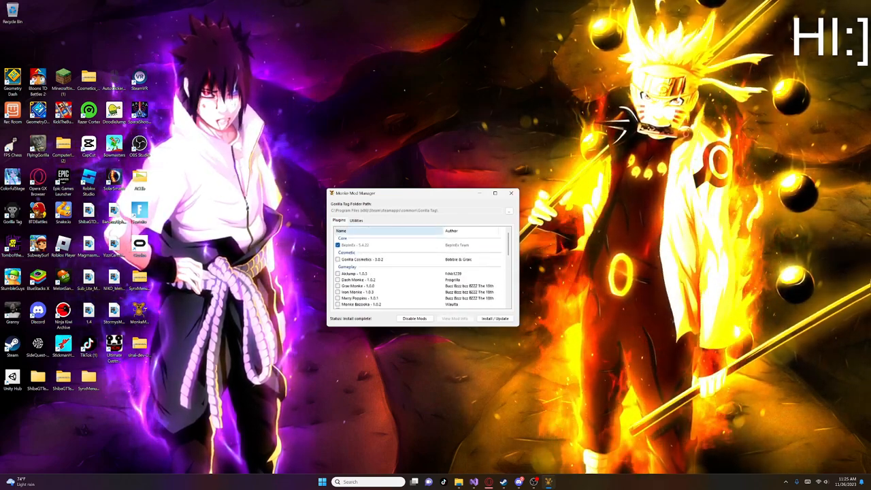
- Use the Utilities tab's BepInEx Folder button to open the plugins folder
{"action": "left_click", "coordinate": [356, 220]}
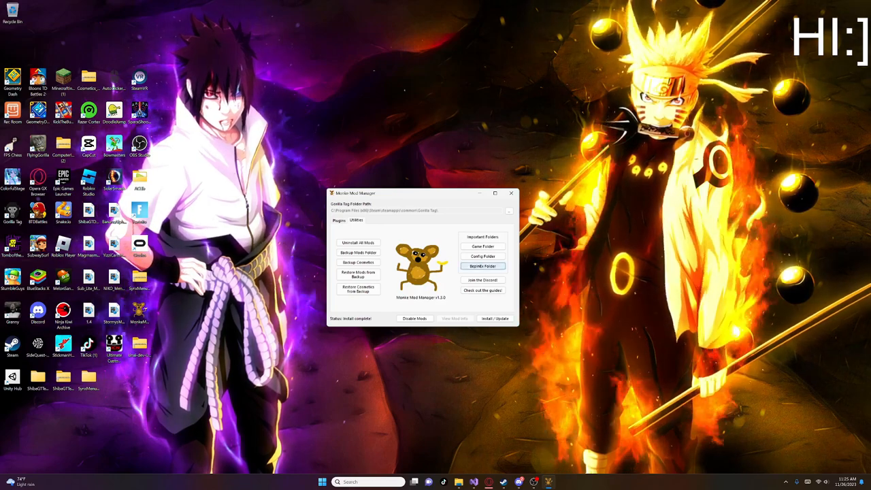
{"action": "mouse_move", "coordinate": [482, 266]}
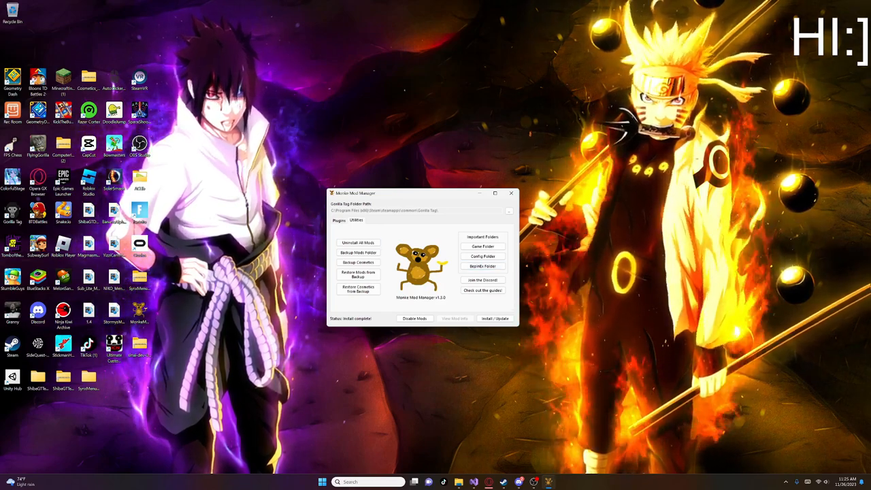
{"action": "left_click", "coordinate": [483, 266]}
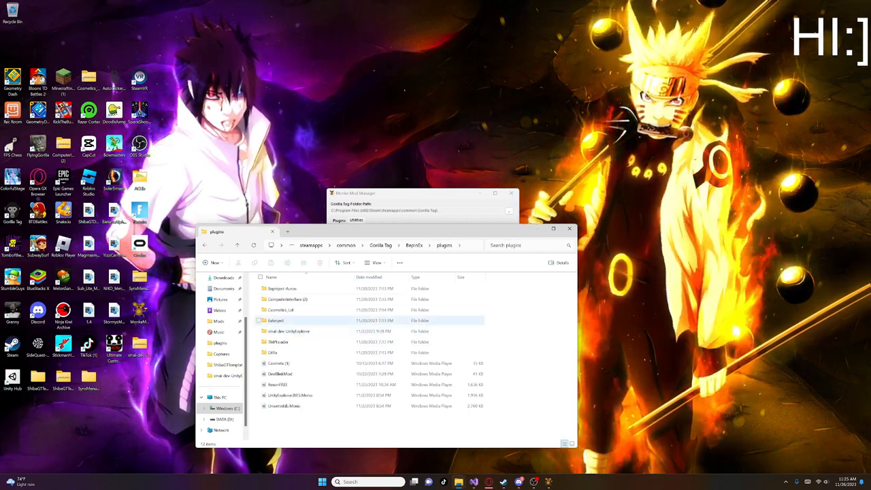
- Close the BepInEx plugins File Explorer window
{"action": "left_click", "coordinate": [283, 288]}
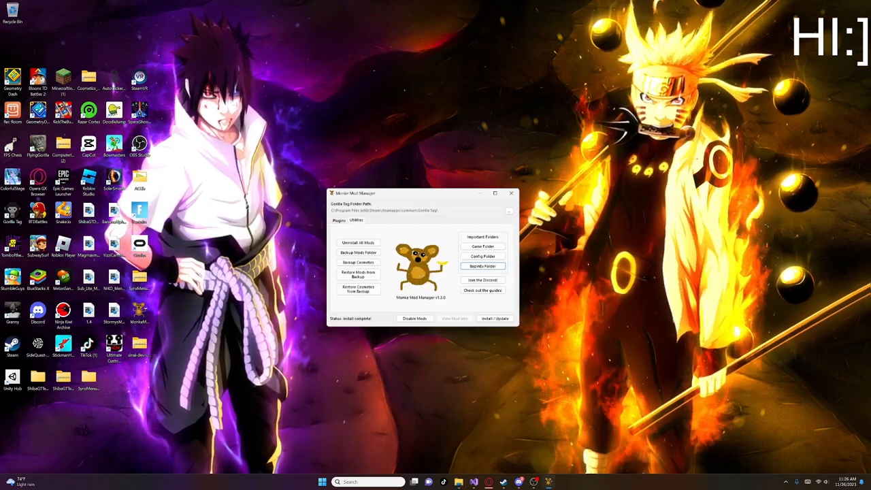
- Close the Monke Mod Manager window
{"action": "left_click", "coordinate": [511, 194]}
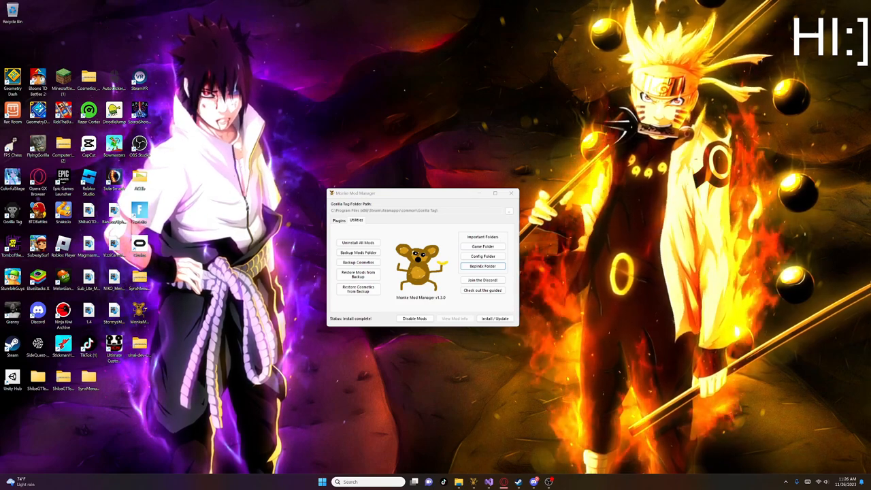
{"action": "left_click", "coordinate": [512, 193]}
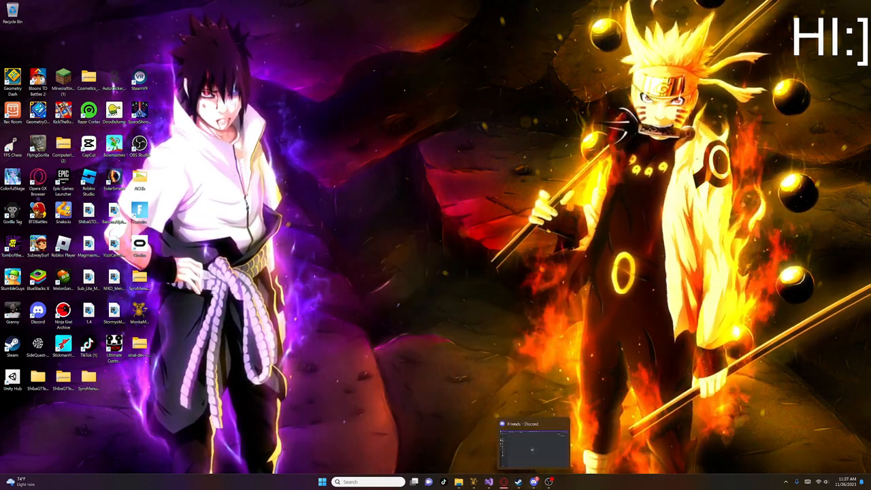
- Restore Discord from the taskbar and switch to the Capys mods server
{"action": "left_click", "coordinate": [534, 444]}
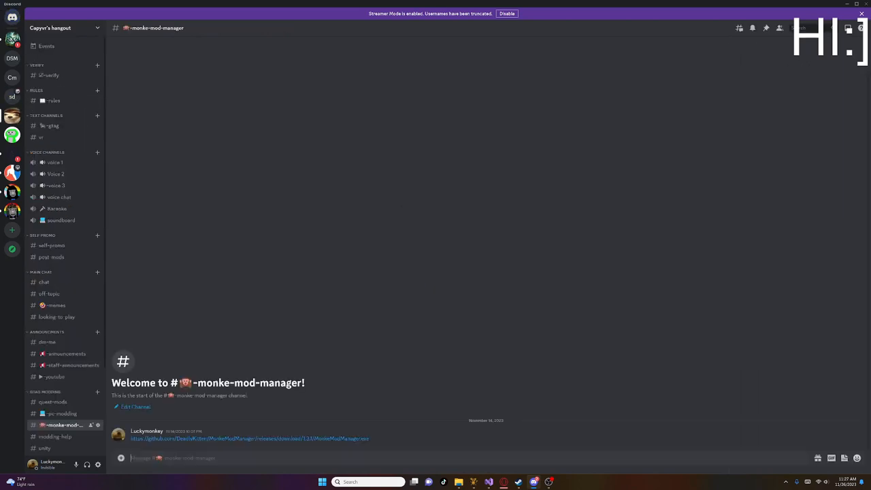
{"action": "mouse_move", "coordinate": [56, 208]}
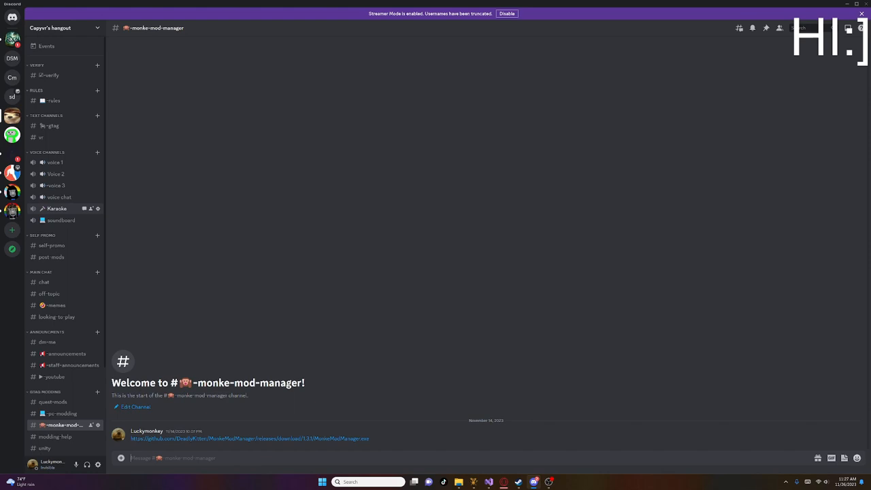
{"action": "scroll", "scroll_direction": "down", "scroll_amount": 3}
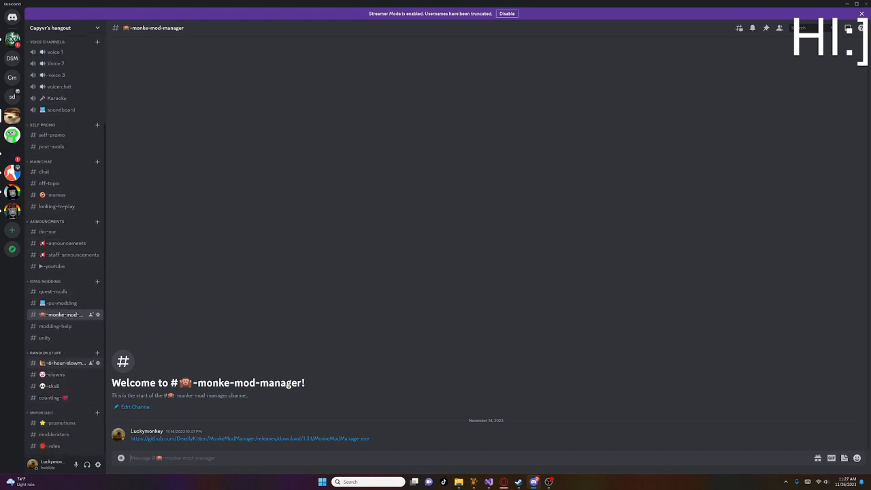
{"action": "mouse_move", "coordinate": [61, 303]}
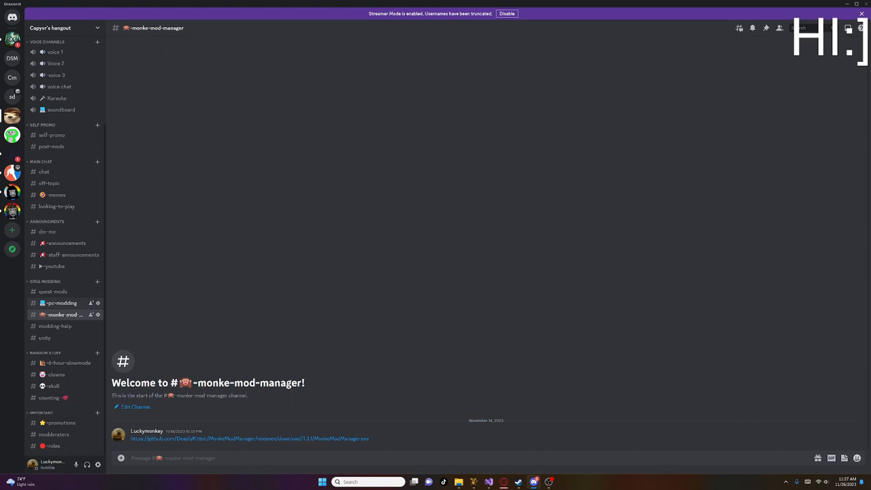
{"action": "left_click", "coordinate": [60, 303]}
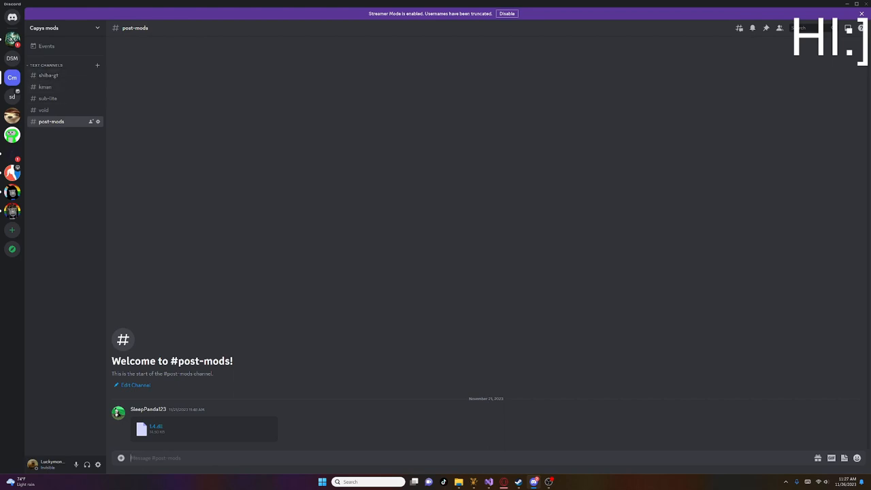
- Browse the void, kman, shiba-gt, post-mods and sub-lite channels for mod server invites
{"action": "left_click", "coordinate": [44, 110]}
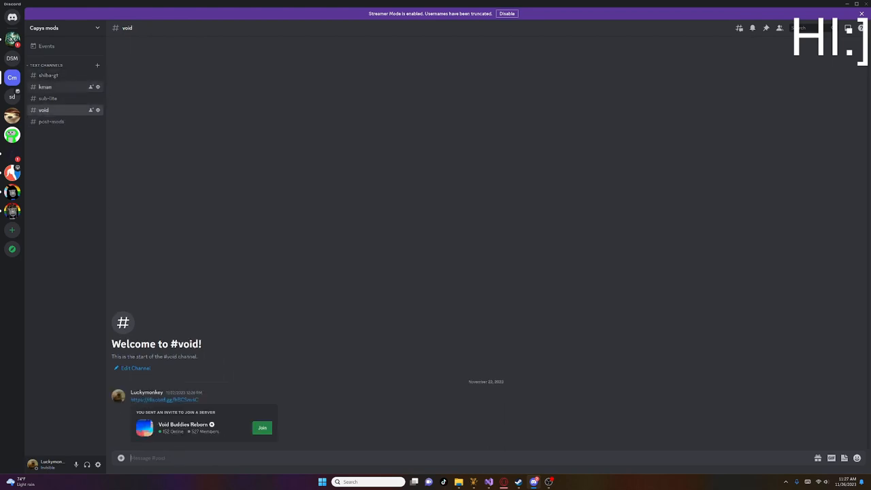
{"action": "left_click", "coordinate": [45, 86]}
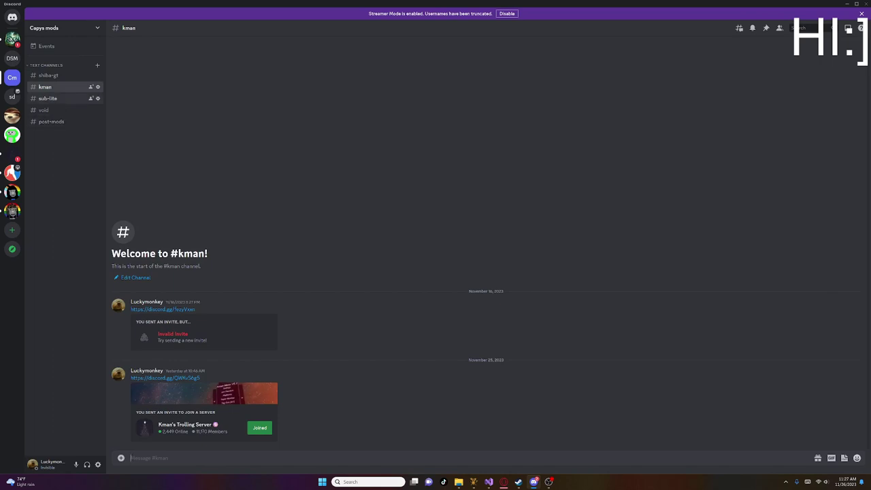
{"action": "left_click", "coordinate": [48, 75]}
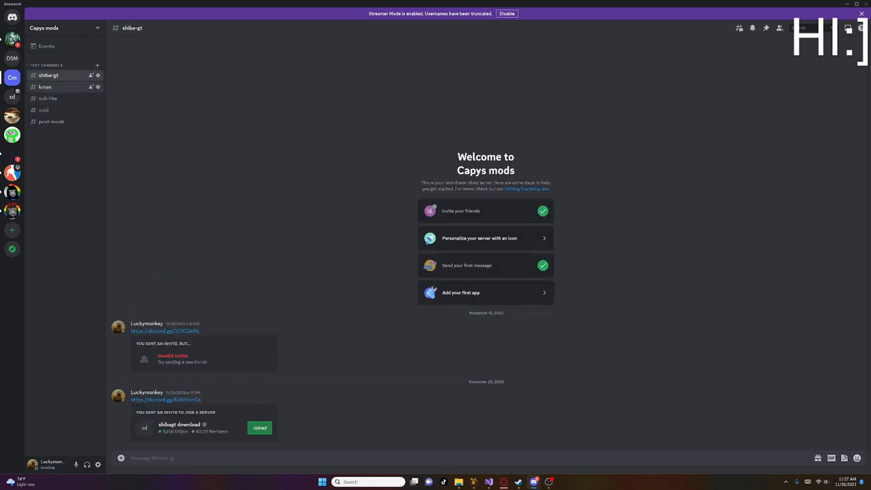
{"action": "left_click", "coordinate": [44, 86]}
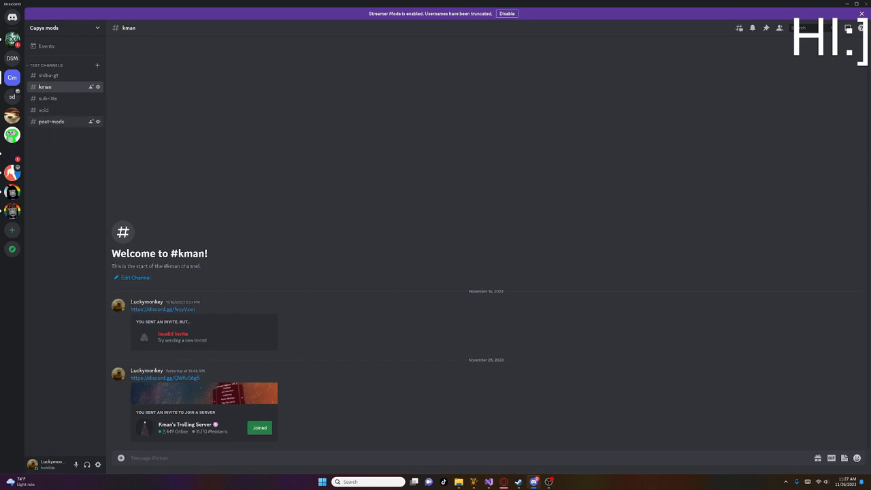
{"action": "left_click", "coordinate": [51, 121]}
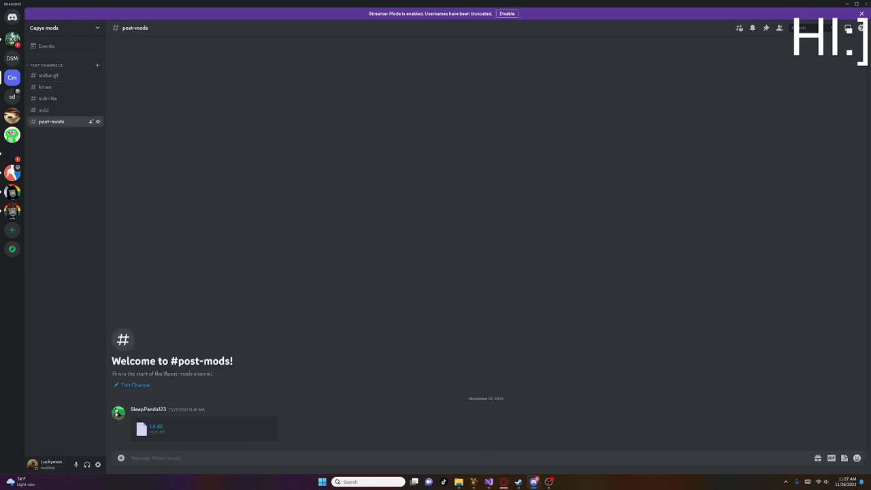
{"action": "left_click", "coordinate": [43, 110]}
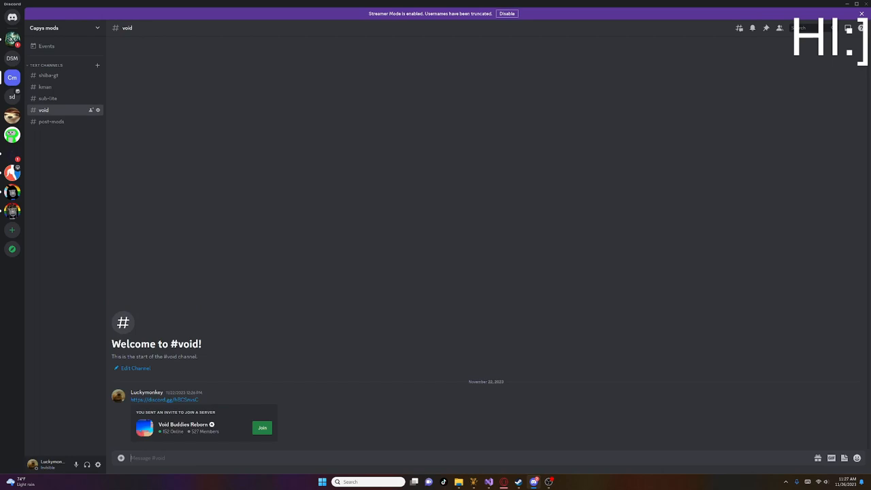
{"action": "mouse_move", "coordinate": [48, 98]}
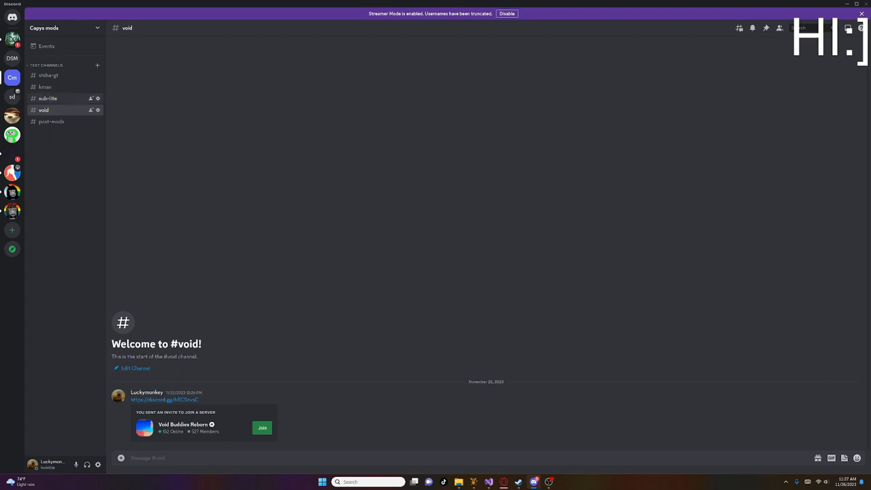
{"action": "left_click", "coordinate": [48, 98]}
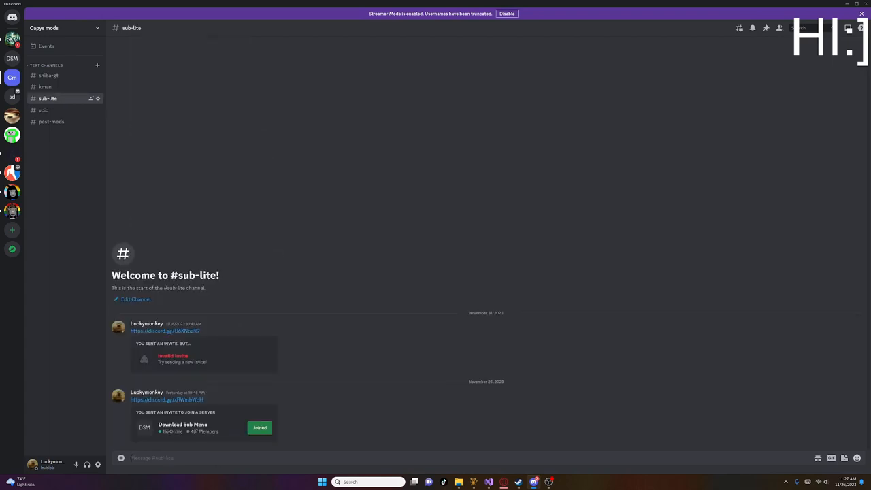
{"action": "mouse_move", "coordinate": [44, 110]}
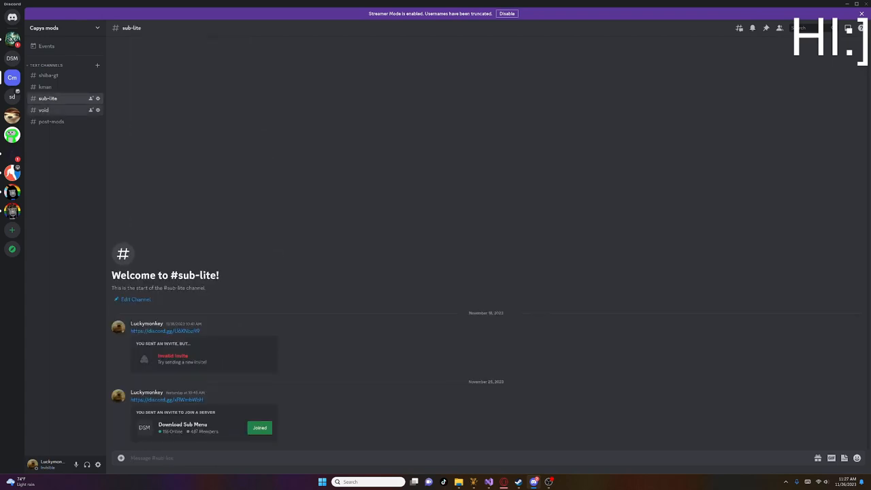
{"action": "left_click", "coordinate": [44, 110]}
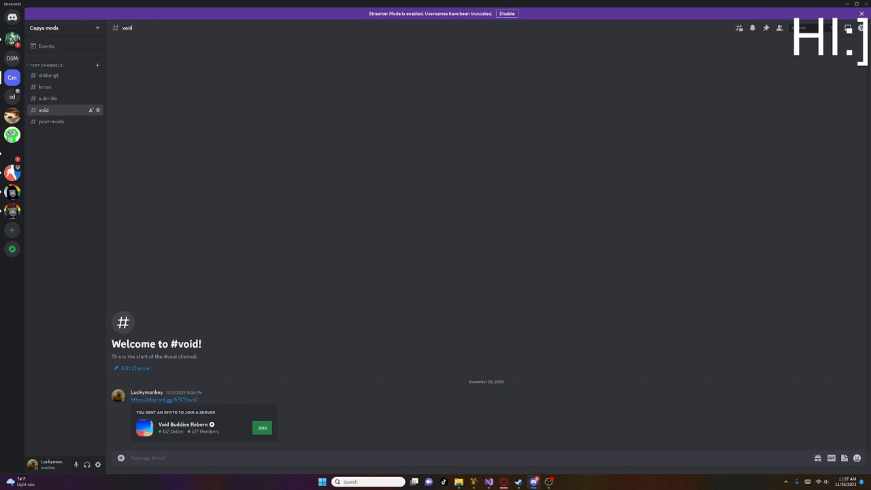
{"action": "left_click", "coordinate": [47, 98]}
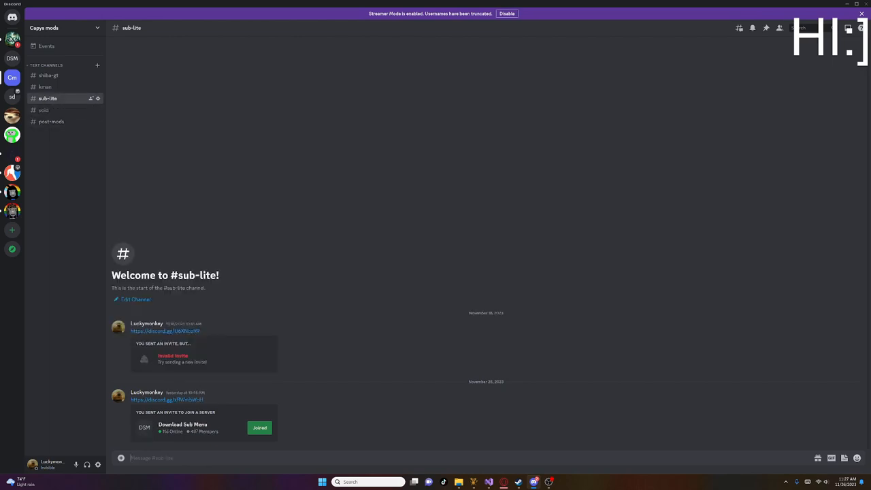
{"action": "mouse_move", "coordinate": [49, 75]}
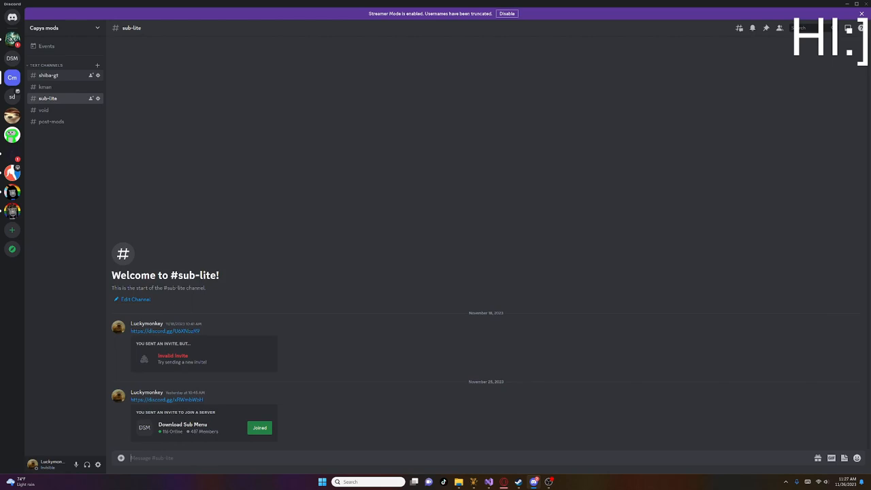
{"action": "left_click", "coordinate": [48, 75]}
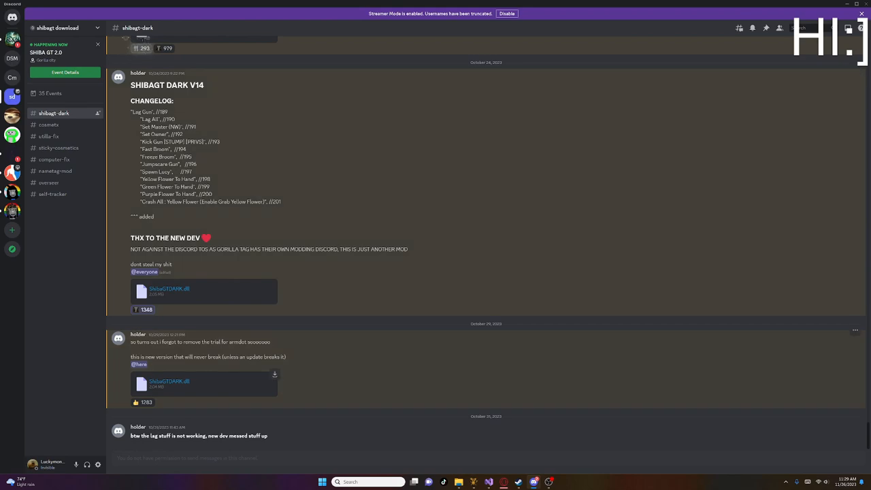
- Download the latest ShibaGTDARK.dll attachment from the shibagt-dark channel
{"action": "left_click", "coordinate": [274, 374]}
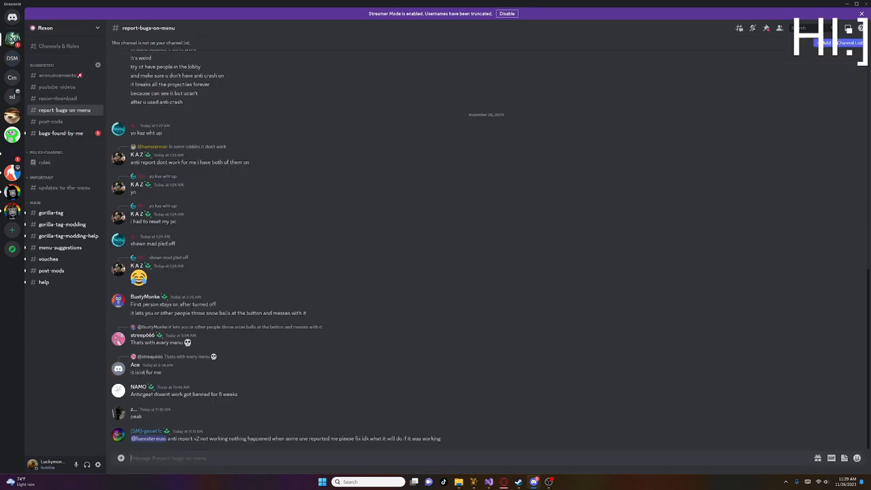
- View bugs-found-by-me, toggle between Direct Messages and Rexon, then minimize Discord
{"action": "left_click", "coordinate": [60, 133]}
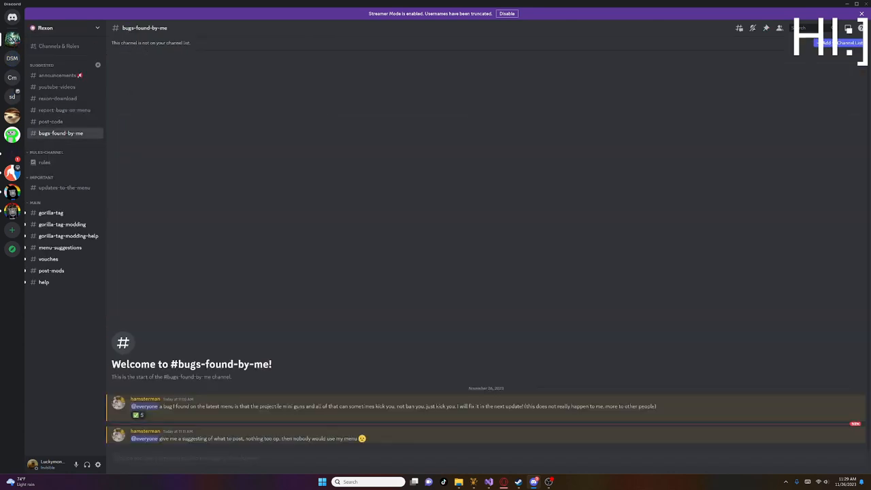
{"action": "mouse_move", "coordinate": [11, 17]}
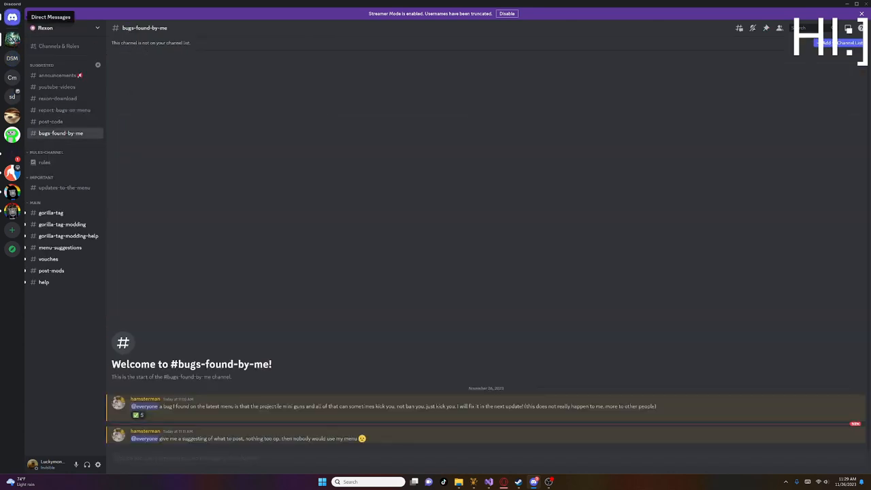
{"action": "left_click", "coordinate": [13, 16]}
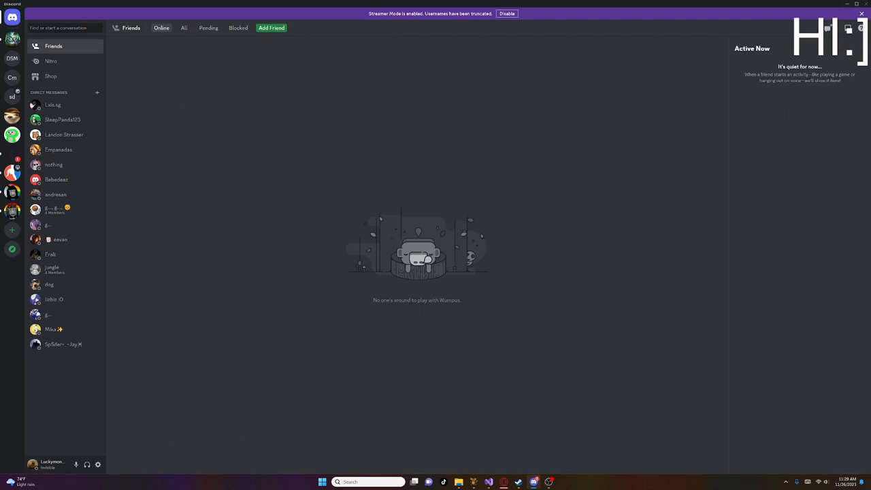
{"action": "left_click", "coordinate": [12, 77]}
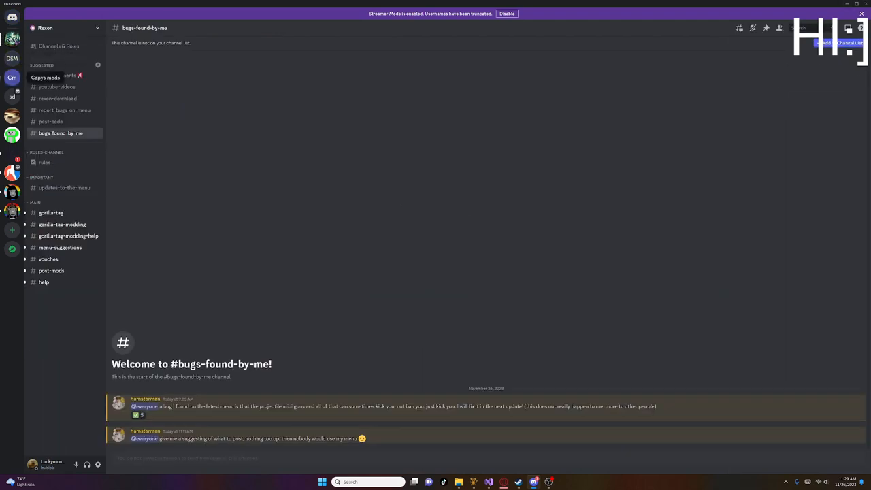
{"action": "left_click", "coordinate": [11, 77]}
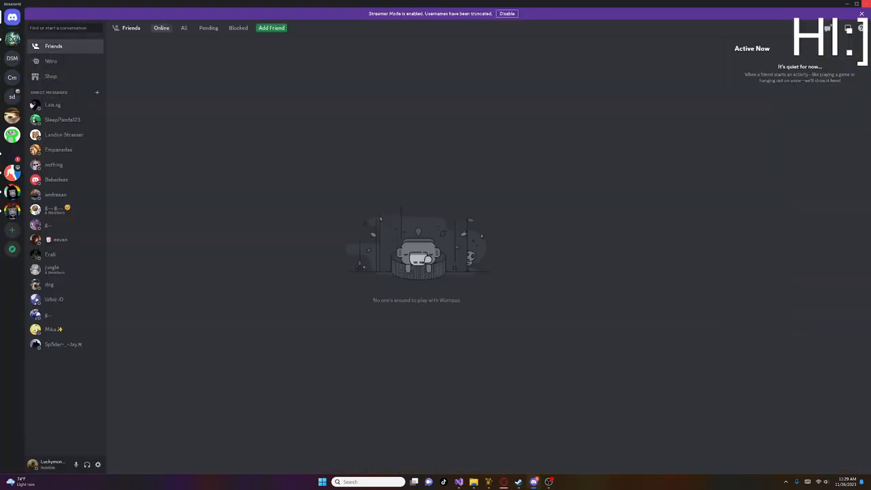
{"action": "left_click", "coordinate": [847, 3]}
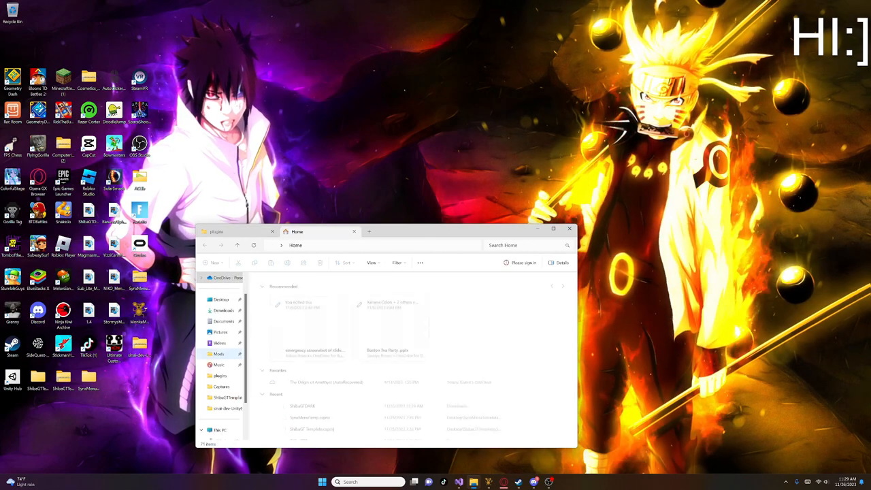
- Drag ShibaGTDARK.dll from Downloads onto the desktop, replacing the older copy, then close Downloads
{"action": "left_click", "coordinate": [224, 311]}
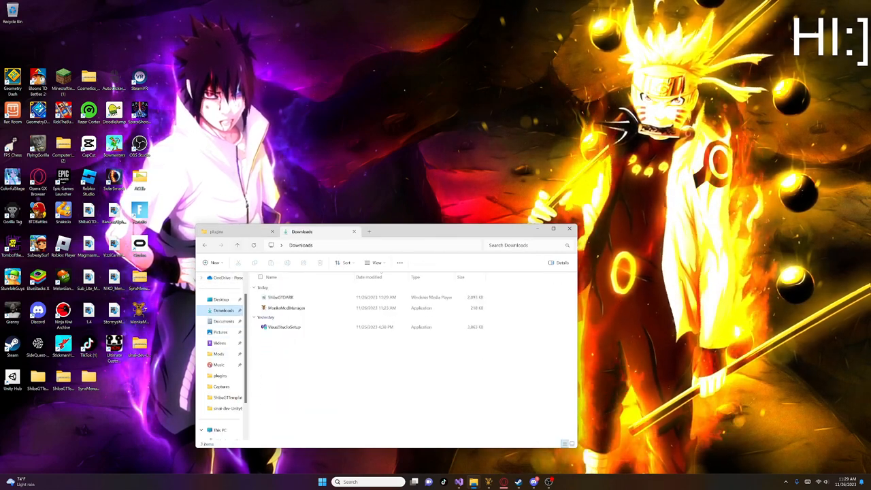
{"action": "left_click", "coordinate": [225, 232]}
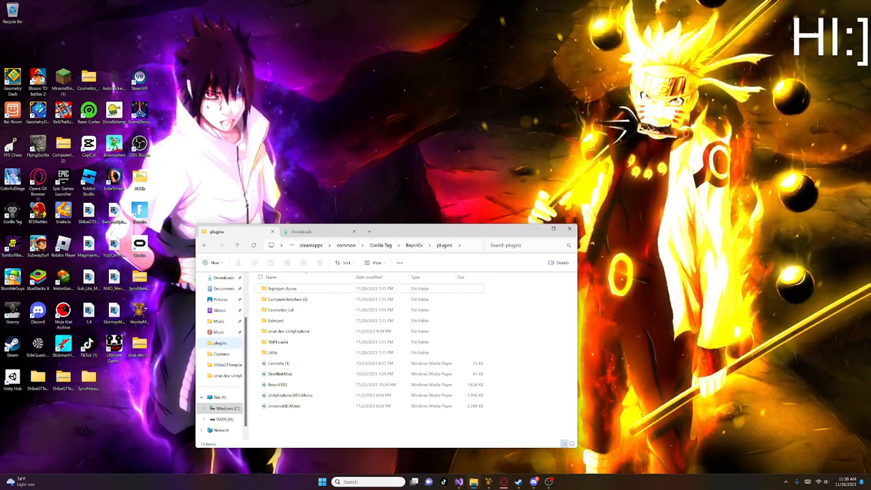
{"action": "scroll", "scroll_direction": "up", "scroll_amount": 3}
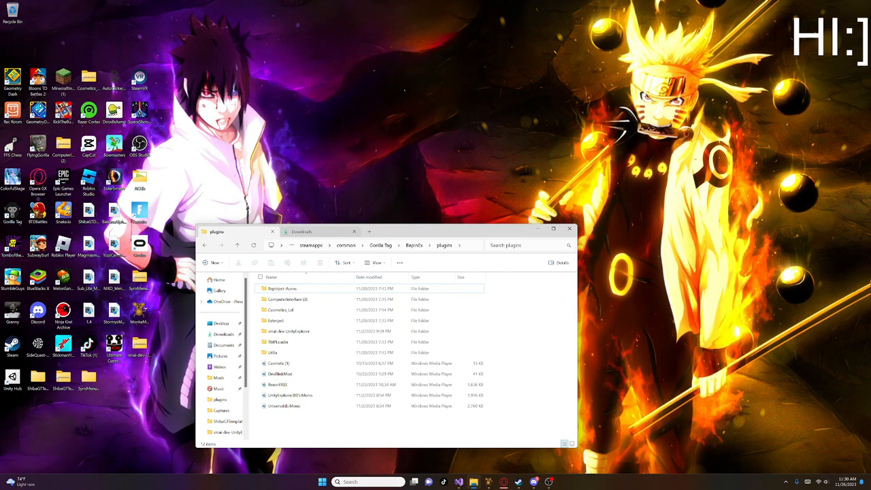
{"action": "left_click", "coordinate": [320, 232]}
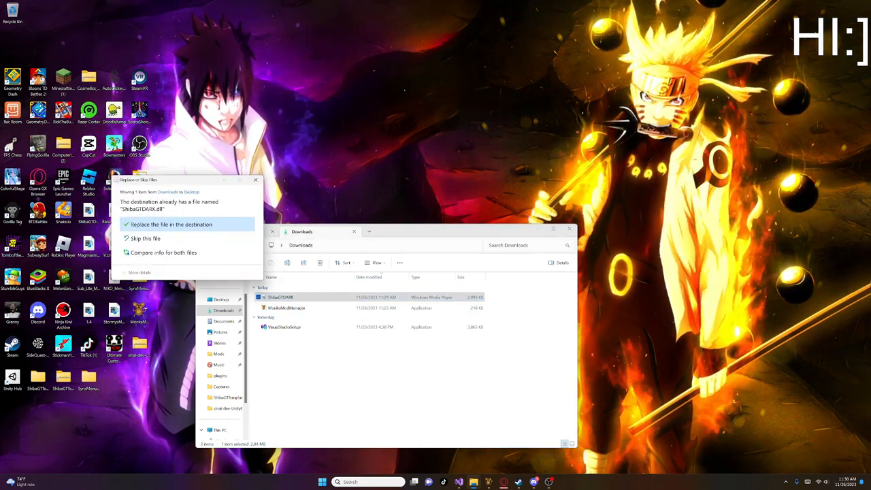
{"action": "left_click", "coordinate": [171, 224]}
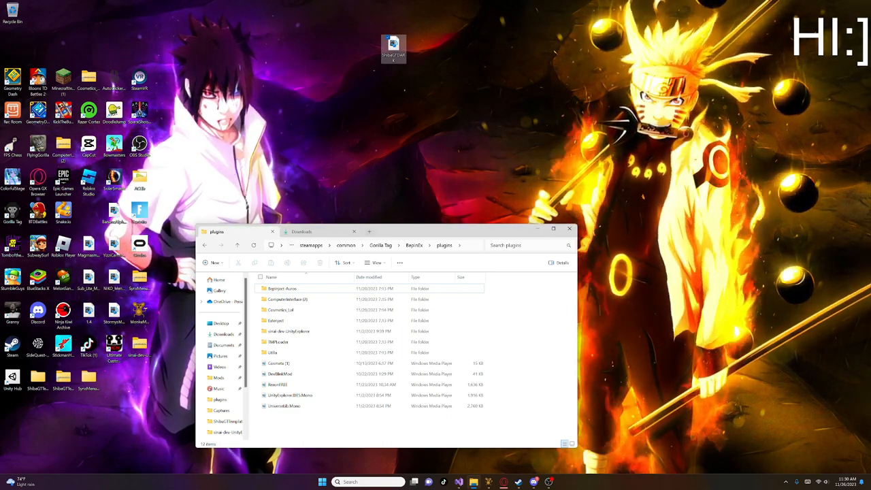
{"action": "left_click", "coordinate": [354, 231]}
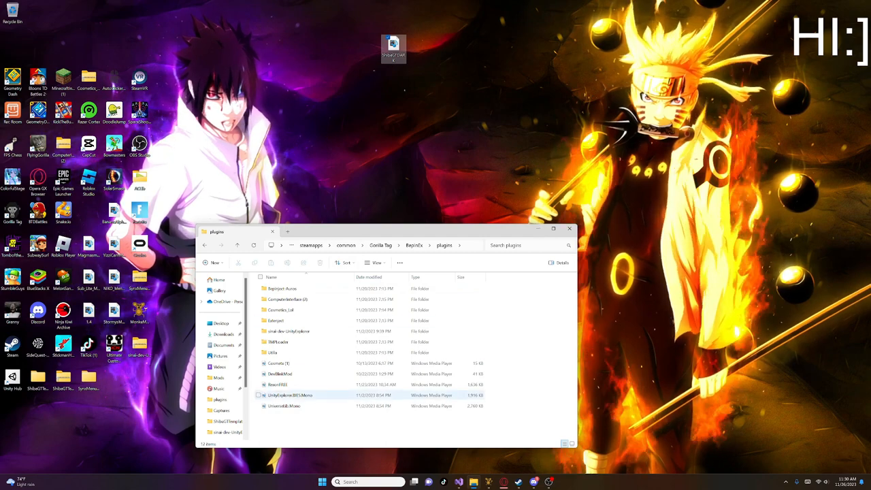
- Move RexonFREE.dll from BepInEx\plugins to the desktop and put ShibaGTDARK.dll there instead
{"action": "left_click", "coordinate": [279, 384]}
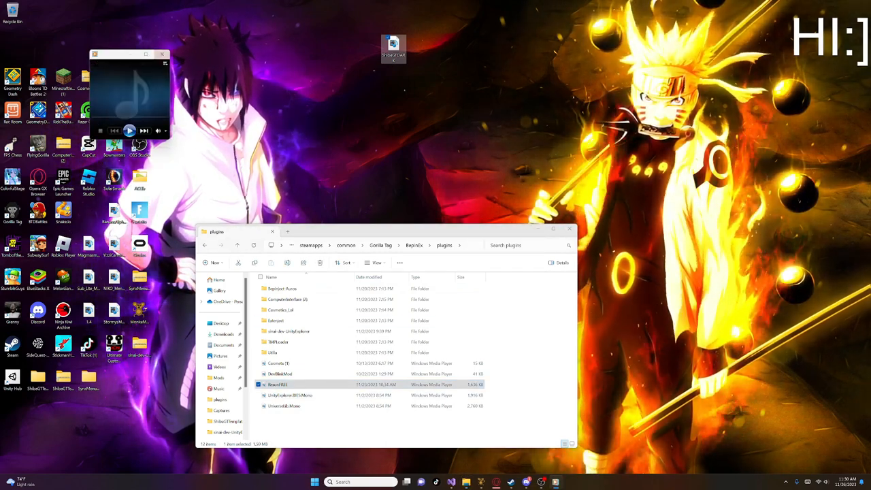
{"action": "left_click", "coordinate": [162, 54]}
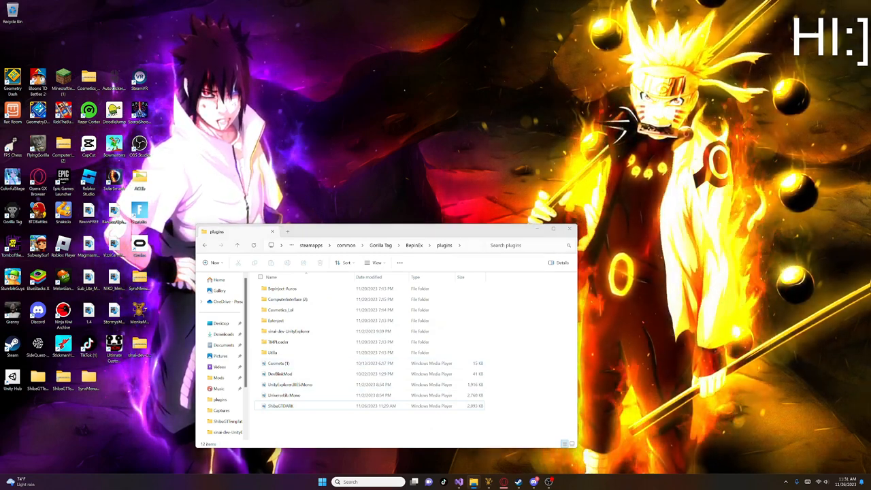
- Play Gorilla Tag from the Steam library, choosing the SteamVR mode launch option
{"action": "left_click", "coordinate": [569, 229]}
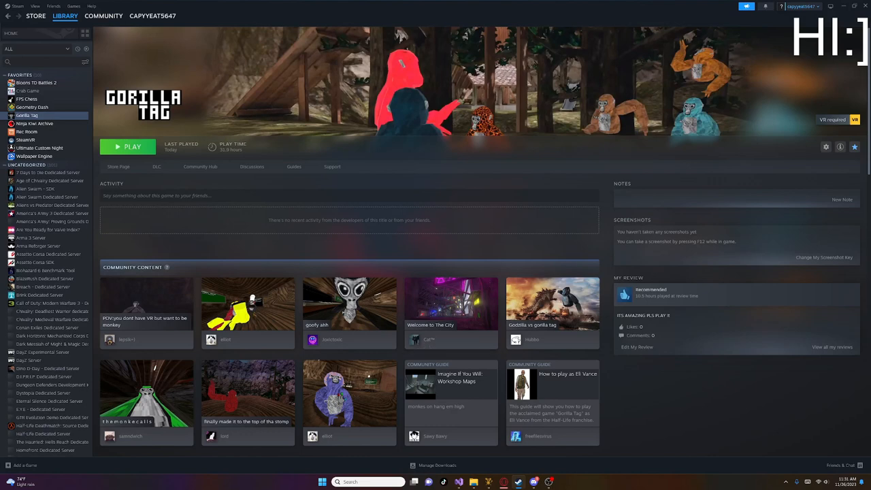
{"action": "left_click", "coordinate": [128, 147]}
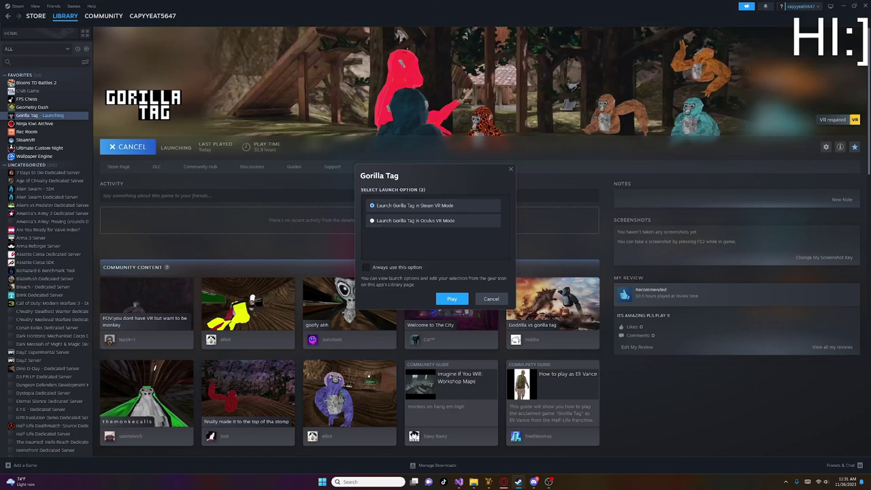
{"action": "left_click", "coordinate": [491, 299]}
{"action": "type", "text": "oculus so"}
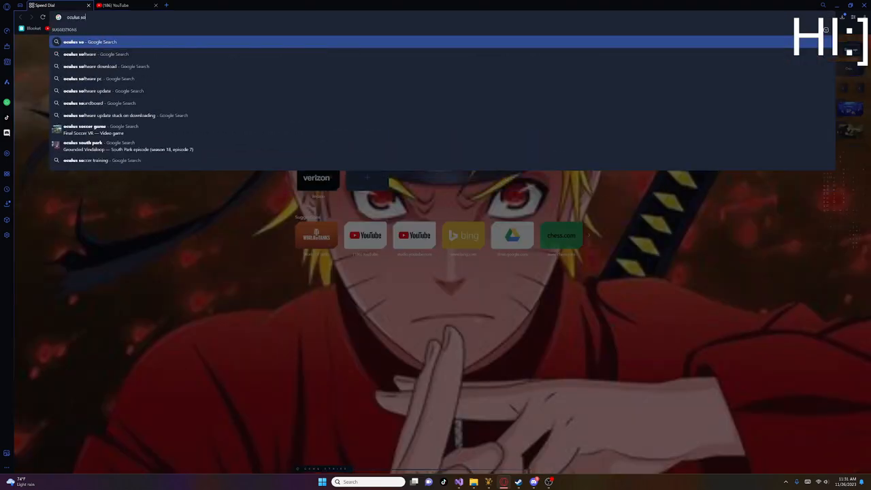
- Fix the mistyped Oculus search so it ends in 'software'
{"action": "key", "text": "Backspace"}
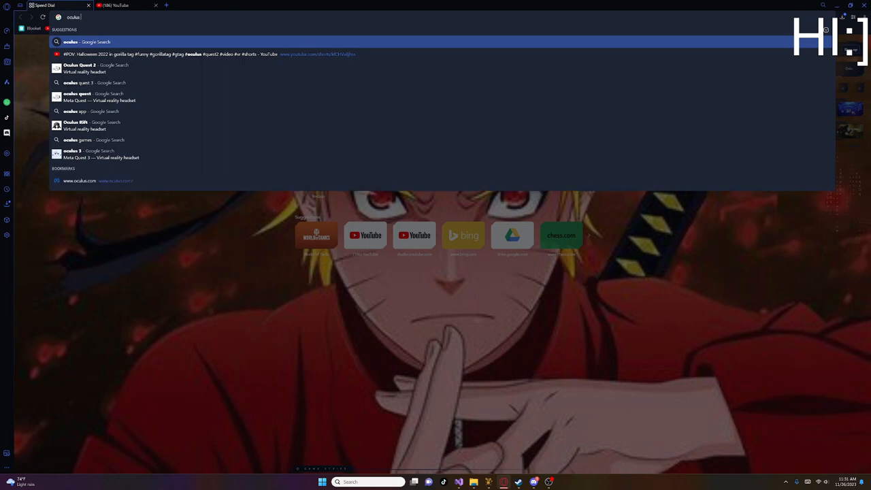
{"action": "type", "text": "sof"}
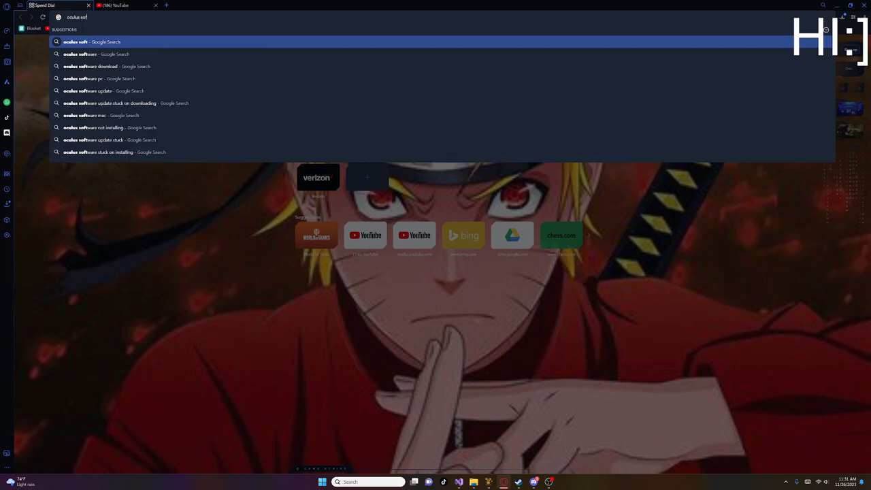
{"action": "type", "text": "tware"}
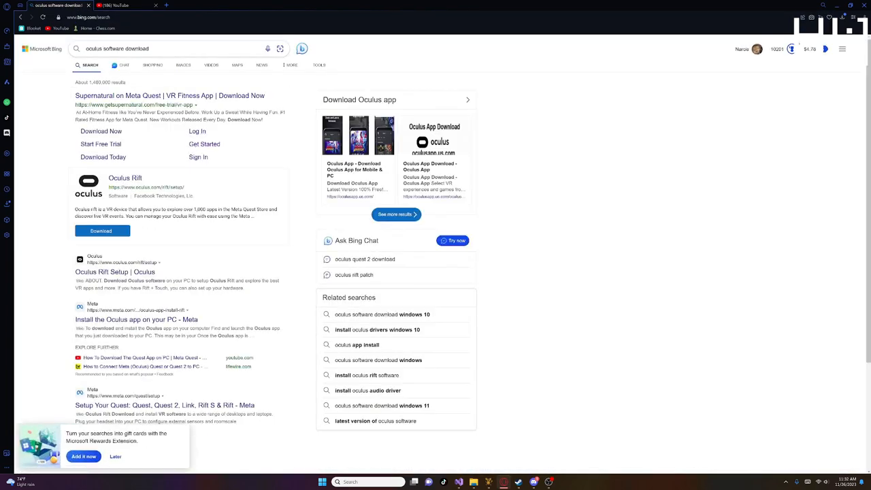
- Download OculusSetup.exe from the Oculus Rift setup page into Downloads
{"action": "left_click", "coordinate": [115, 271]}
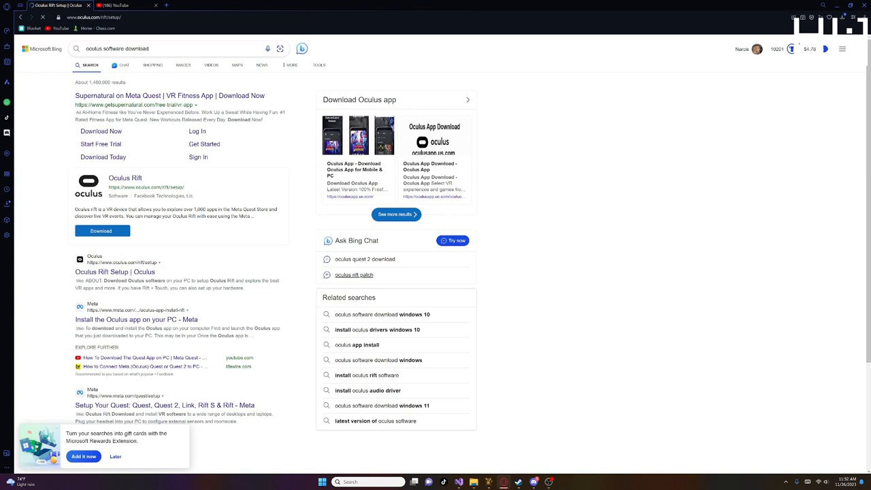
{"action": "left_click", "coordinate": [114, 272]}
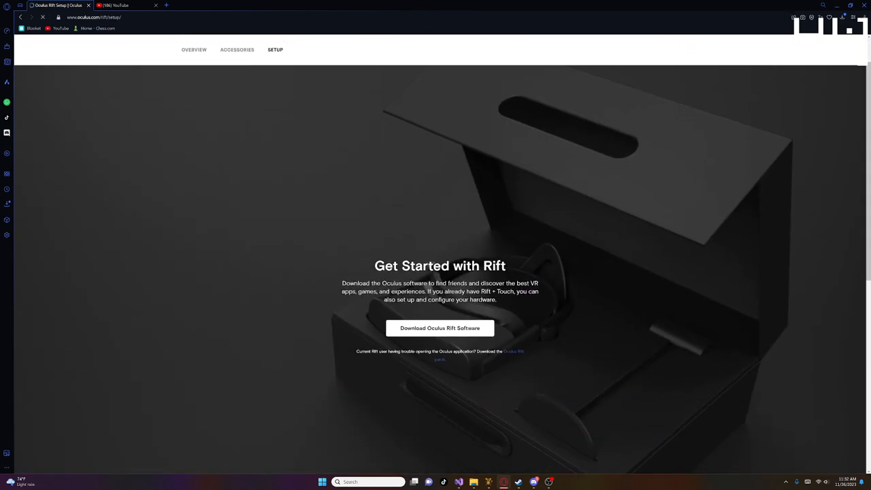
{"action": "left_click", "coordinate": [440, 328]}
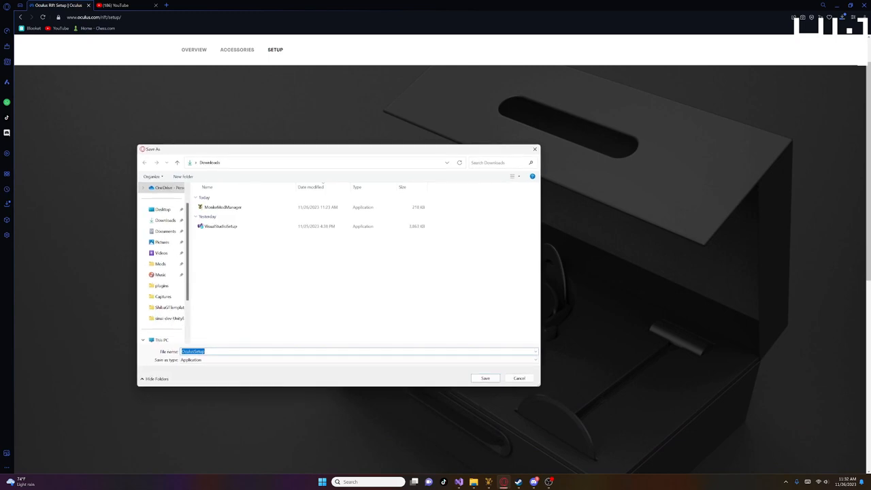
{"action": "left_click", "coordinate": [486, 378]}
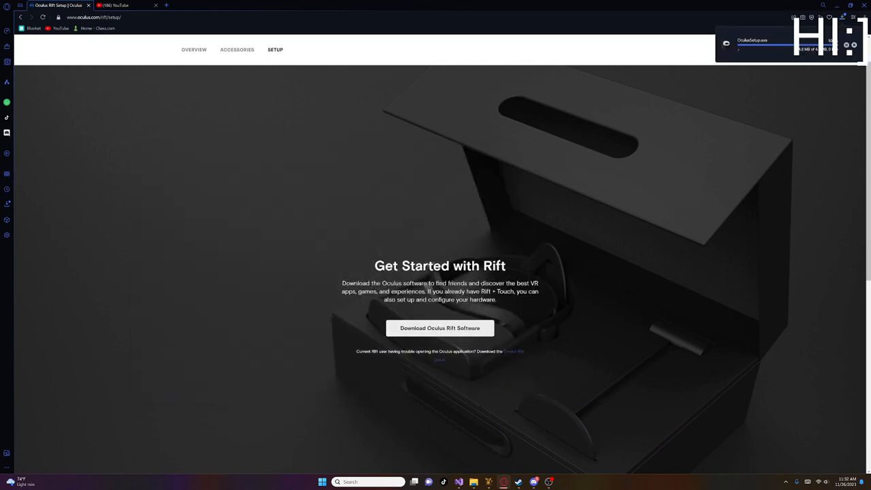
{"action": "left_click", "coordinate": [115, 5]}
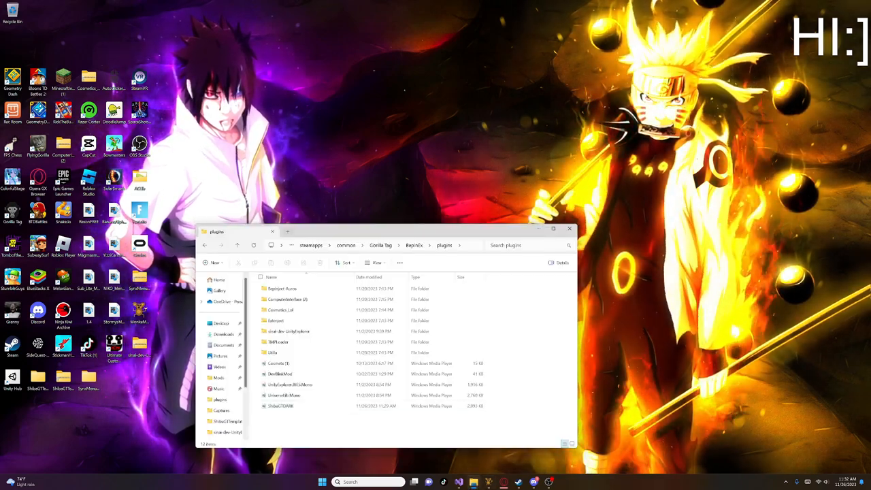
- Drag the OculusSetup installer from a new Downloads tab onto the desktop
{"action": "left_click", "coordinate": [224, 310]}
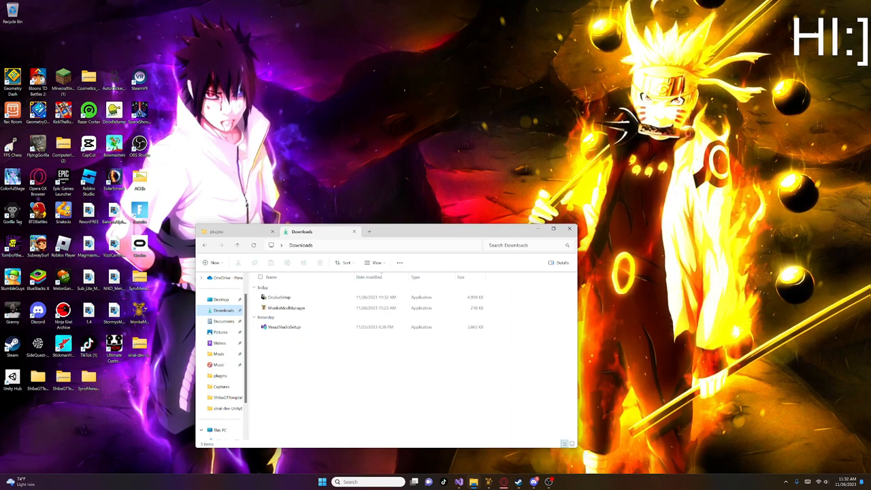
{"action": "left_click", "coordinate": [279, 297]}
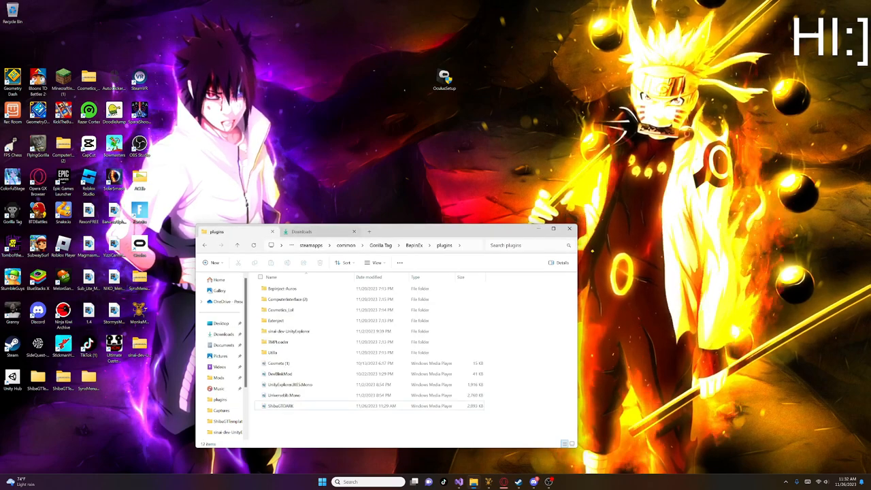
{"action": "left_click", "coordinate": [571, 228]}
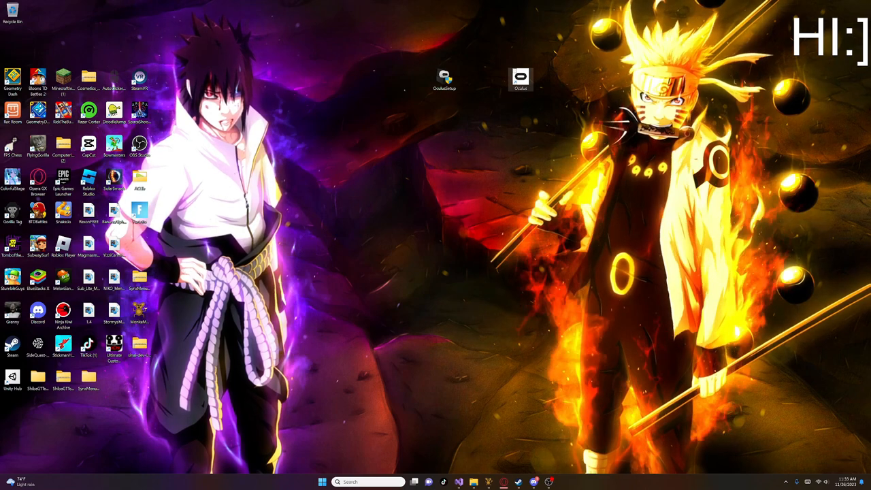
- Launch the Oculus shortcut and drag the OculusSetup icon into the Recycle Bin
{"action": "double_click", "coordinate": [520, 77]}
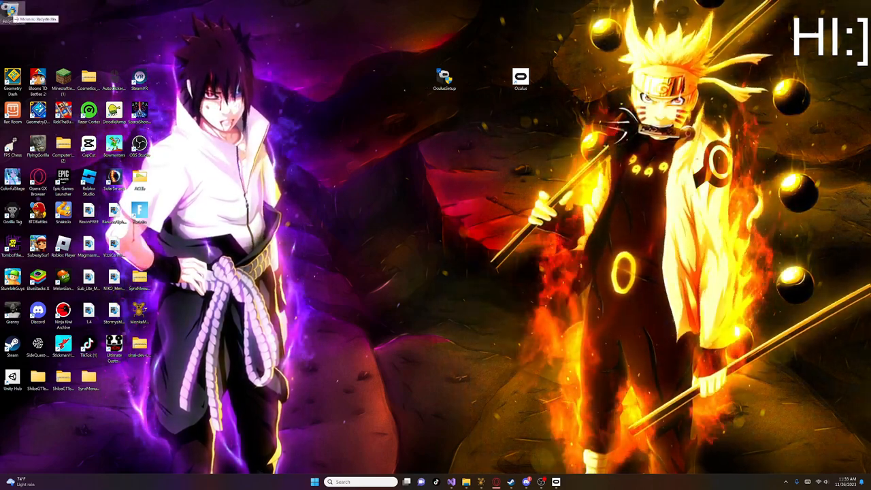
{"action": "left_click_drag", "start_coordinate": [445, 78], "coordinate": [13, 14]}
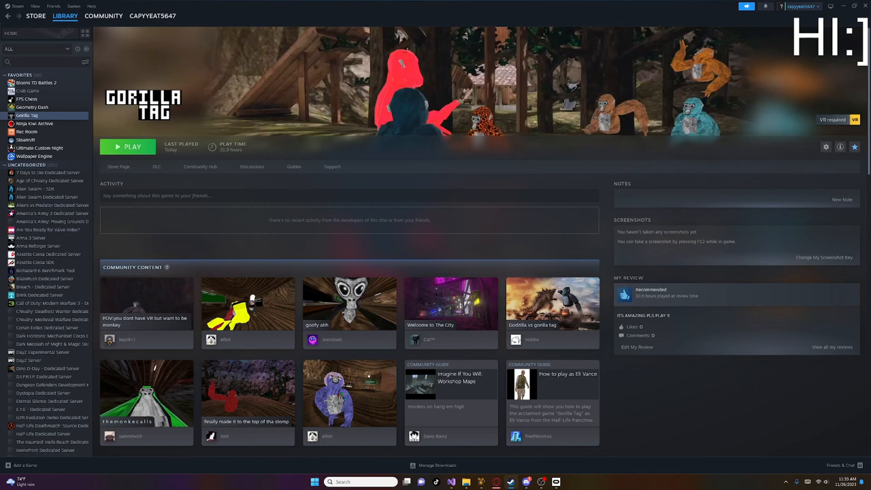
- Play Gorilla Tag from its library page, keeping Launch in Steam VR Mode
{"action": "left_click", "coordinate": [128, 147]}
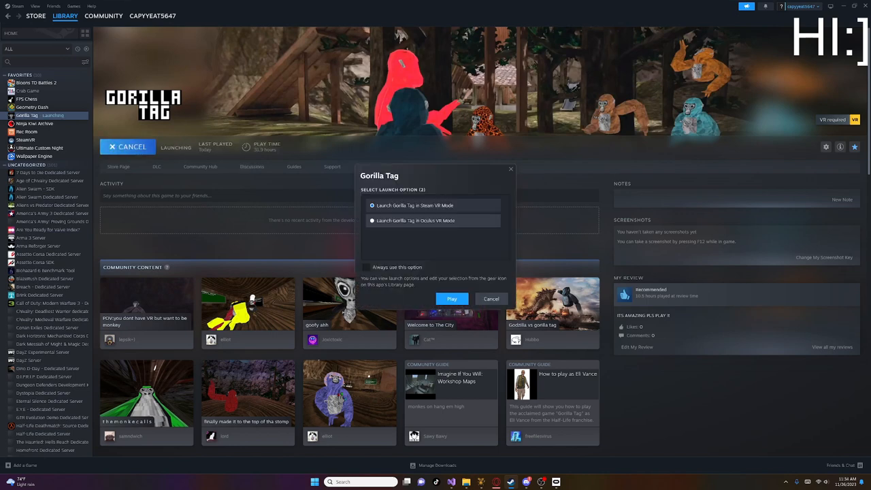
{"action": "left_click", "coordinate": [372, 220]}
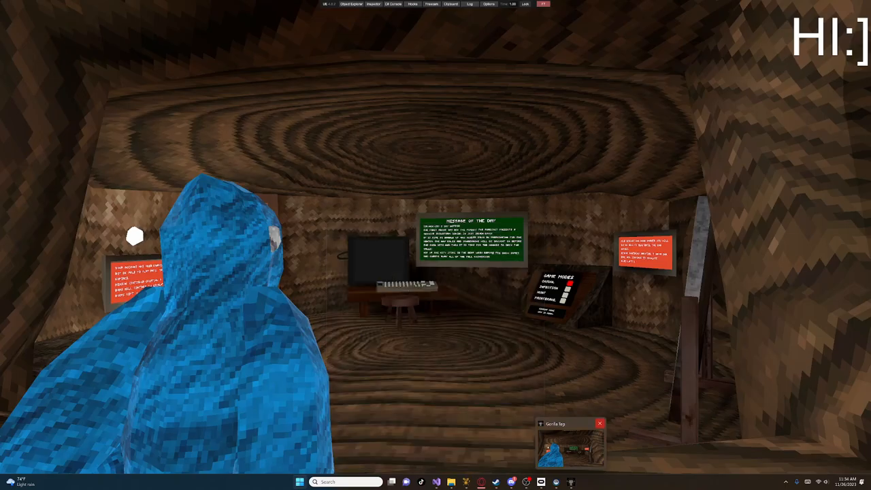
- Close the running Gorilla Tag game window
{"action": "left_click", "coordinate": [299, 482]}
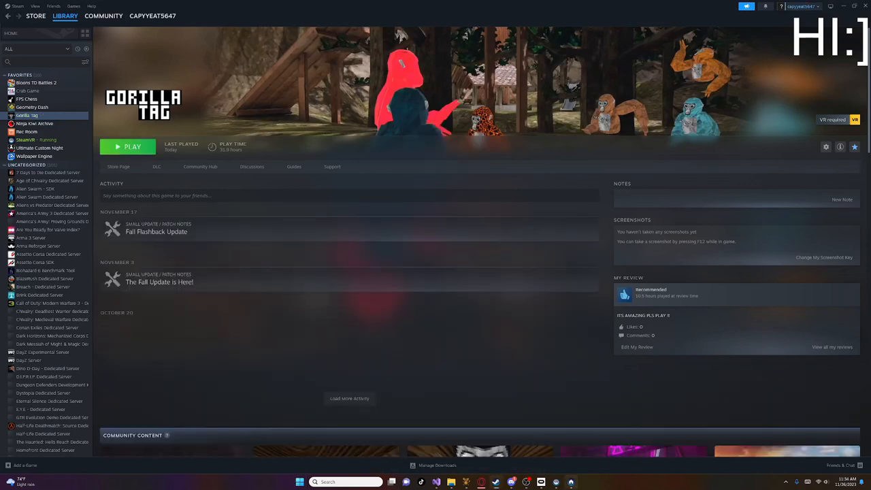
{"action": "left_click", "coordinate": [129, 147]}
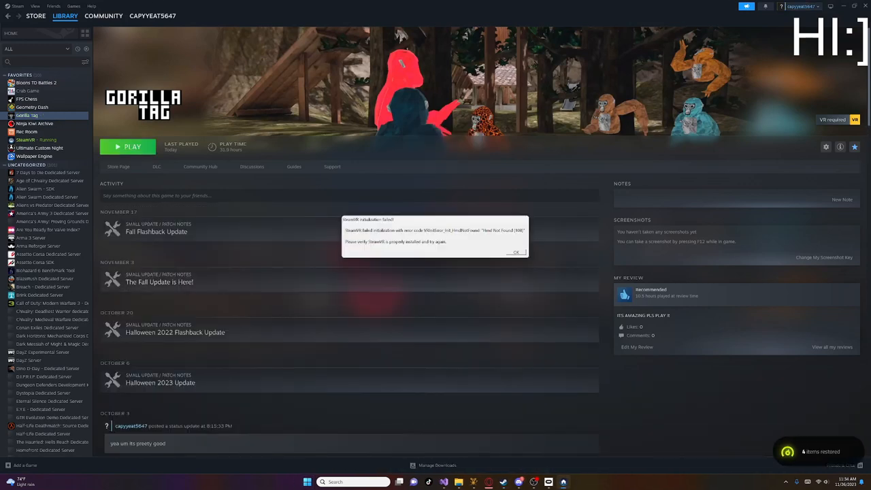
{"action": "left_click", "coordinate": [516, 252]}
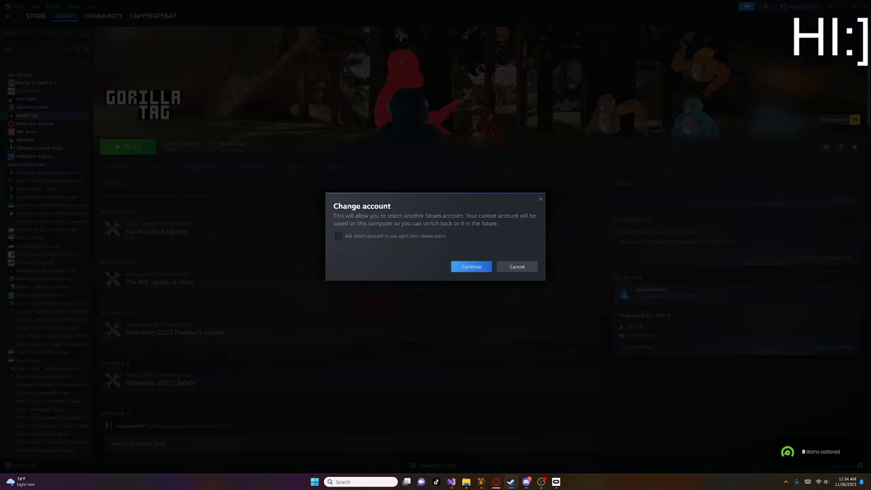
{"action": "left_click", "coordinate": [471, 267]}
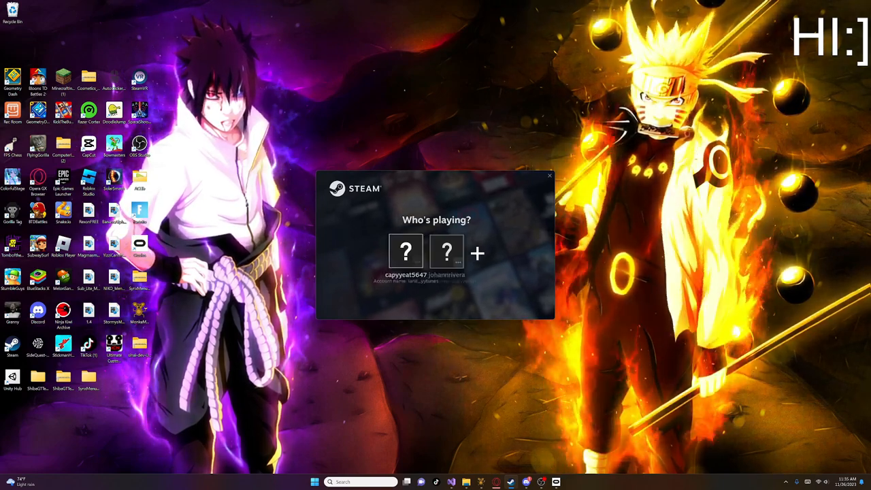
{"action": "left_click", "coordinate": [406, 250]}
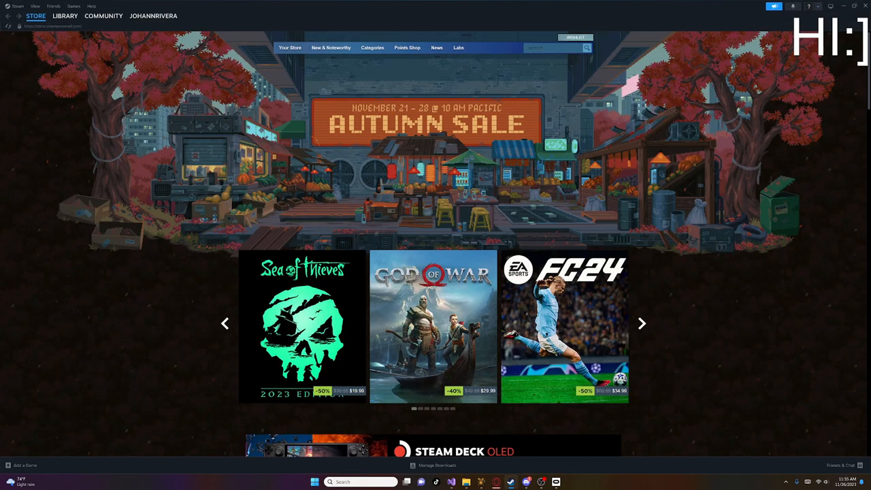
{"action": "left_click", "coordinate": [65, 16]}
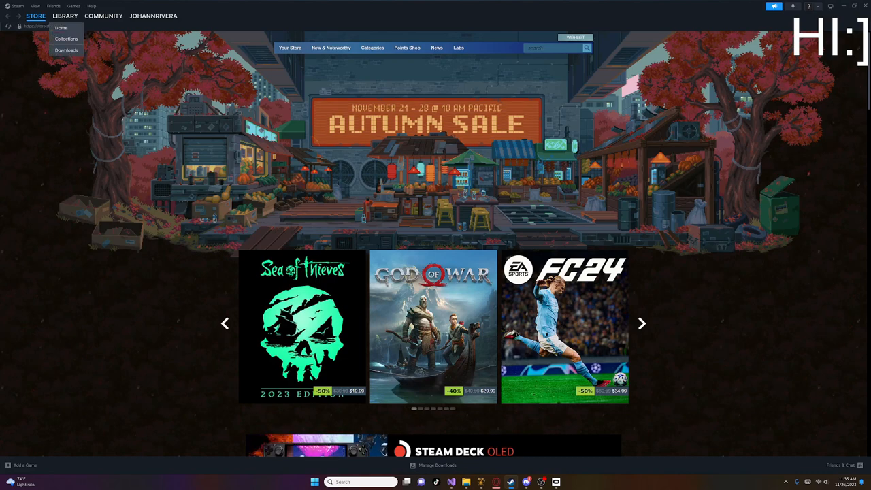
{"action": "left_click", "coordinate": [65, 16]}
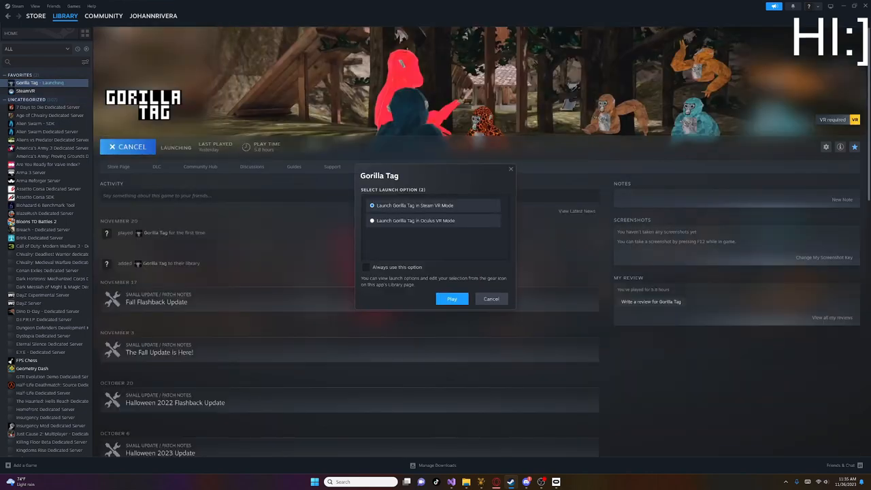
- Keep Steam VR Mode selected and play Gorilla Tag on johannrivera's account
{"action": "left_click", "coordinate": [372, 220]}
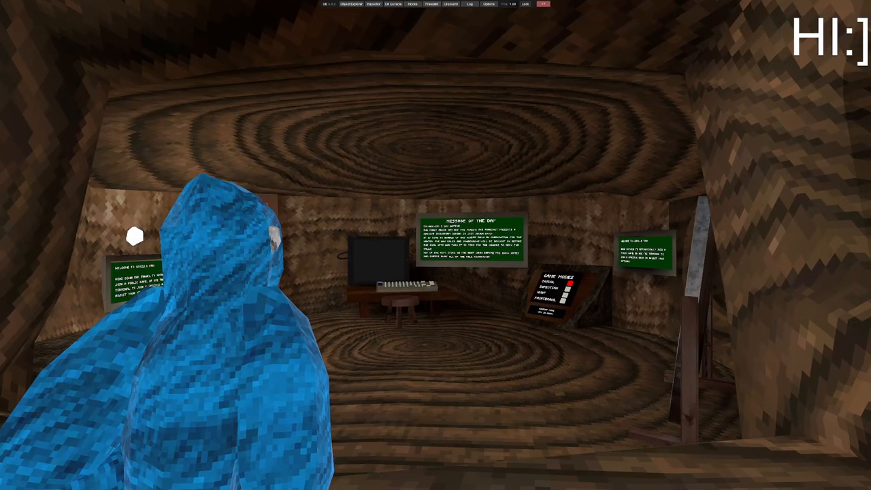
- Start the UnityExplorer free camera to view the treehouse, then switch to Discord
{"action": "left_click", "coordinate": [431, 4]}
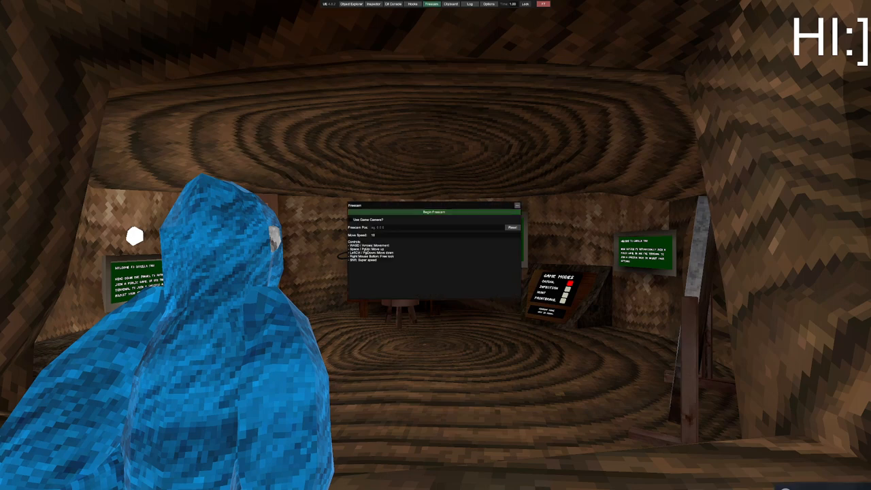
{"action": "left_click", "coordinate": [433, 212]}
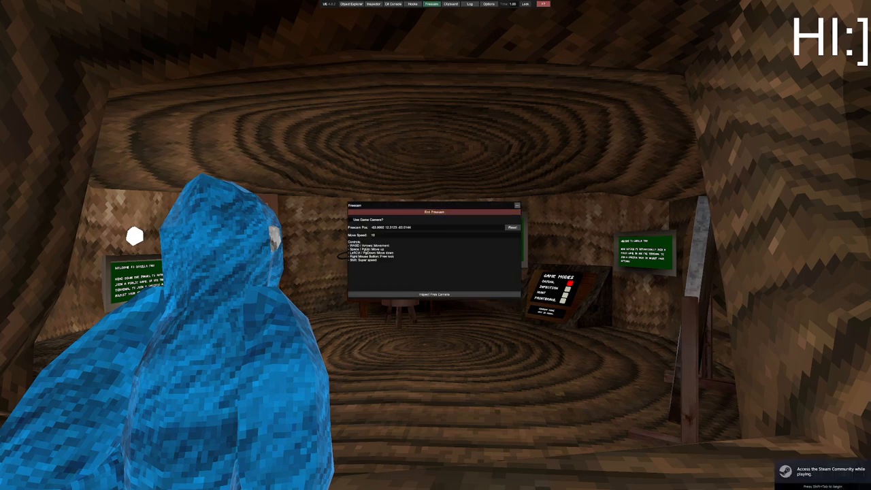
{"action": "left_click", "coordinate": [351, 220]}
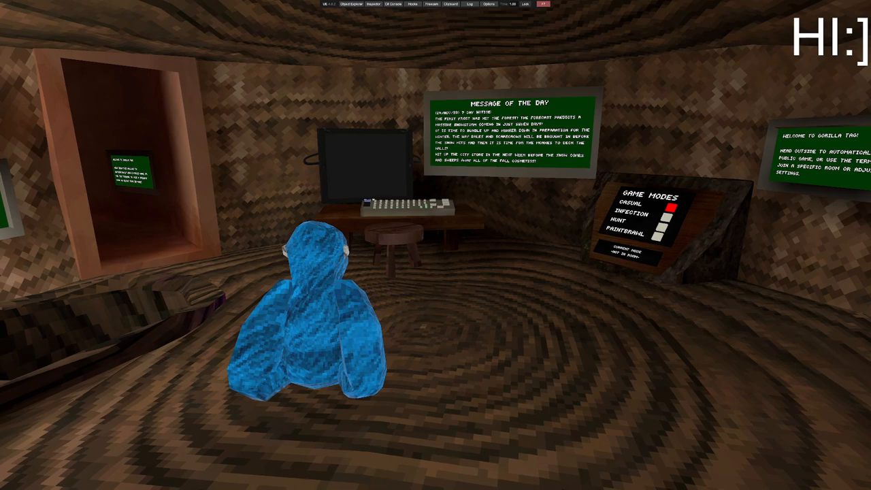
{"action": "left_click", "coordinate": [298, 482]}
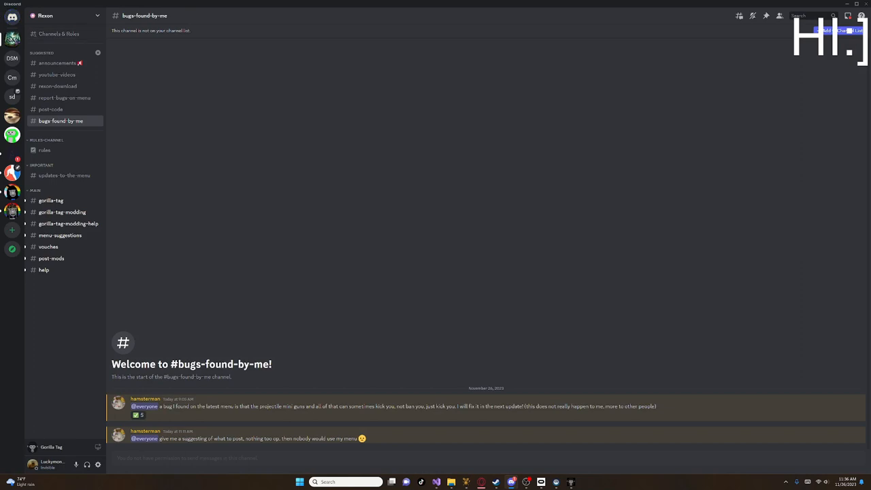
- Browse the Capys mods server's #shiba-gt channel in Discord, then return to Gorilla Tag
{"action": "left_click", "coordinate": [12, 134]}
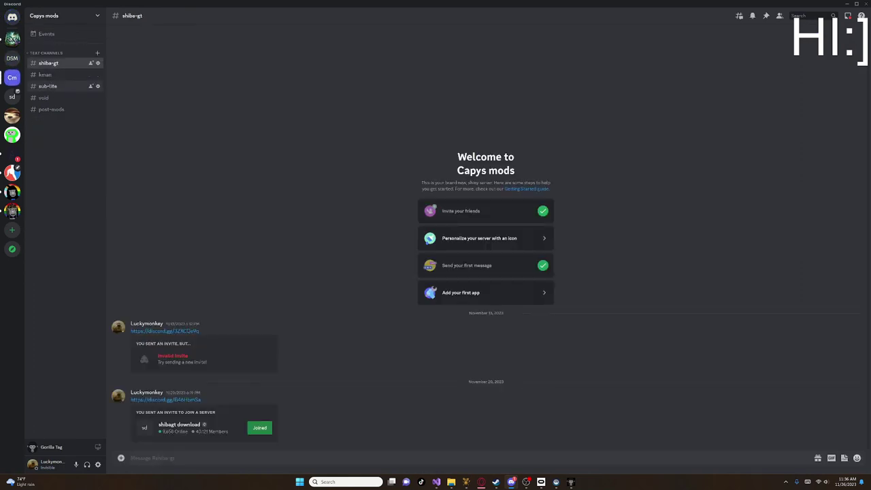
{"action": "mouse_move", "coordinate": [43, 98]}
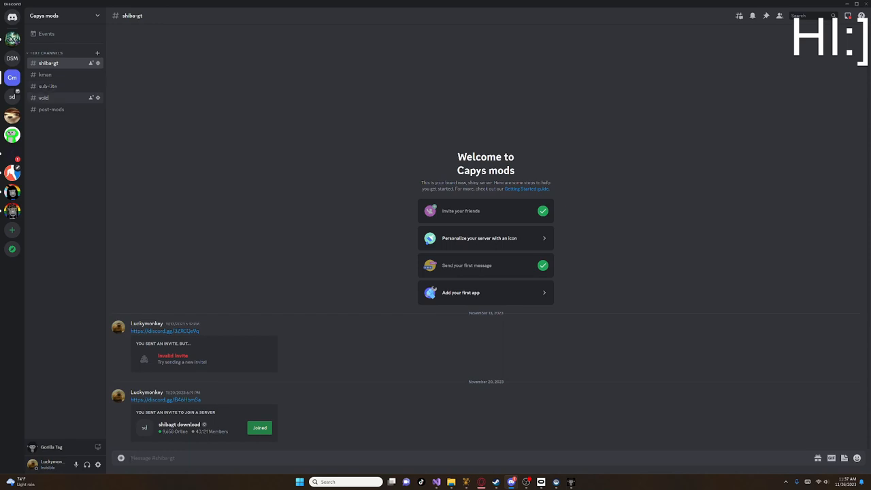
{"action": "mouse_move", "coordinate": [48, 86]}
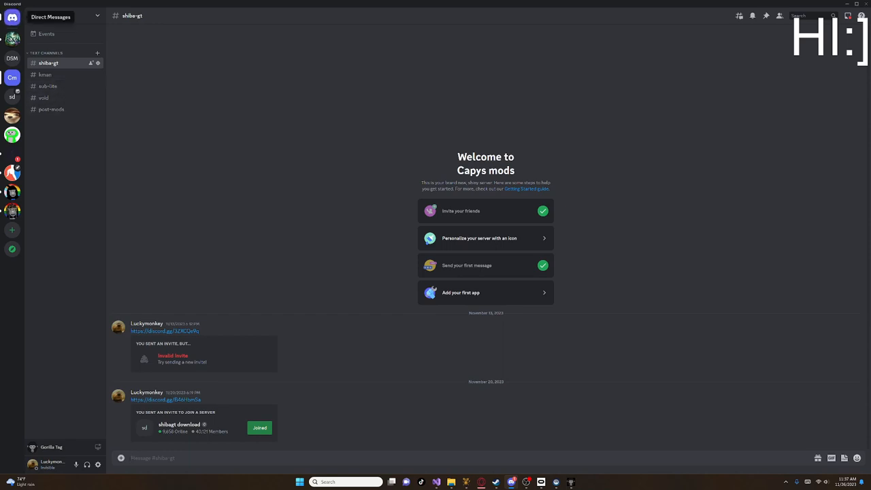
{"action": "left_click", "coordinate": [12, 16]}
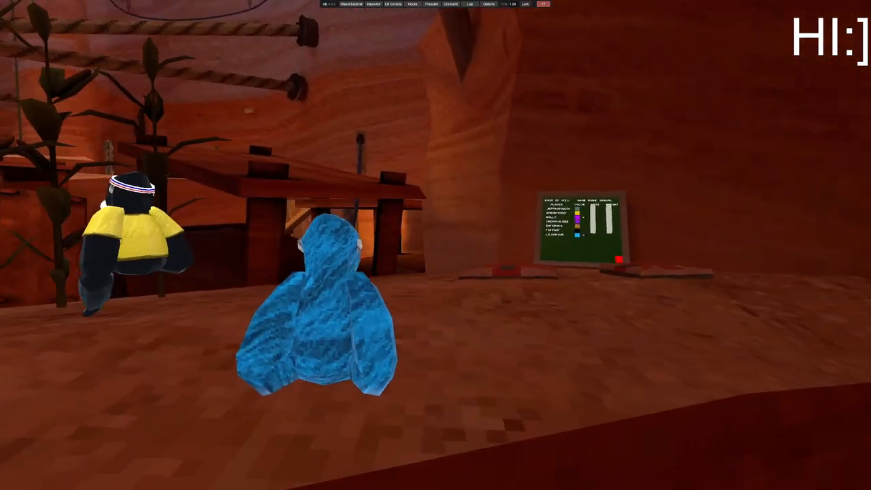
{"action": "mouse_move", "coordinate": [435, 245]}
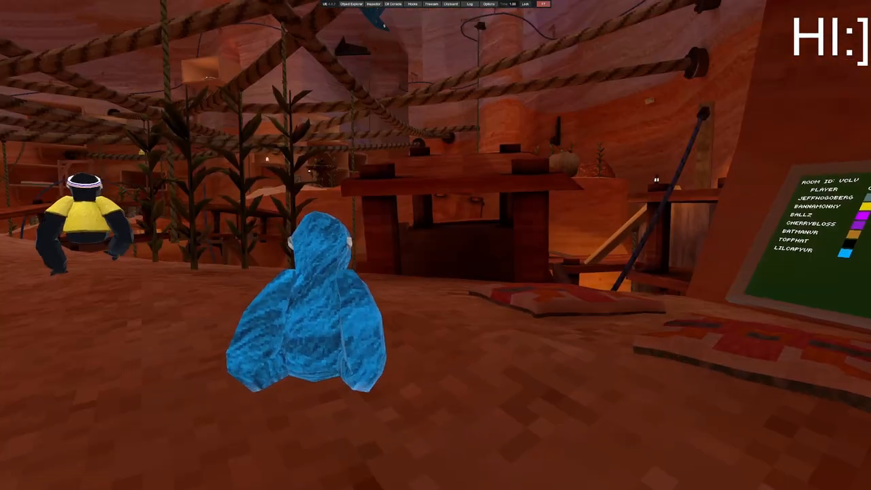